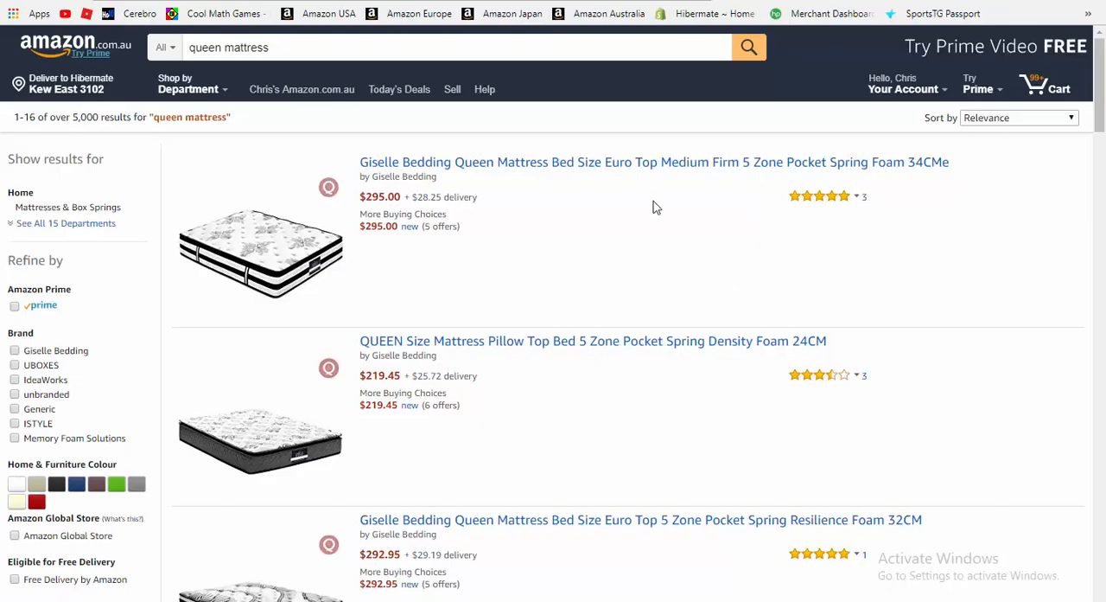
{"action": "mouse_move", "coordinate": [647, 162]}
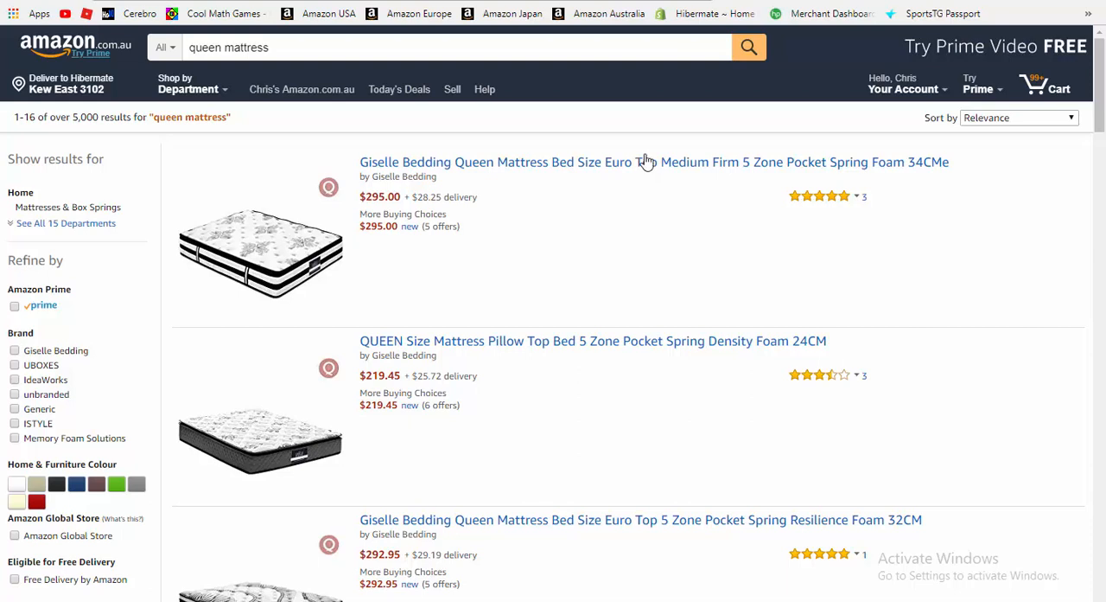
{"action": "mouse_move", "coordinate": [644, 163]}
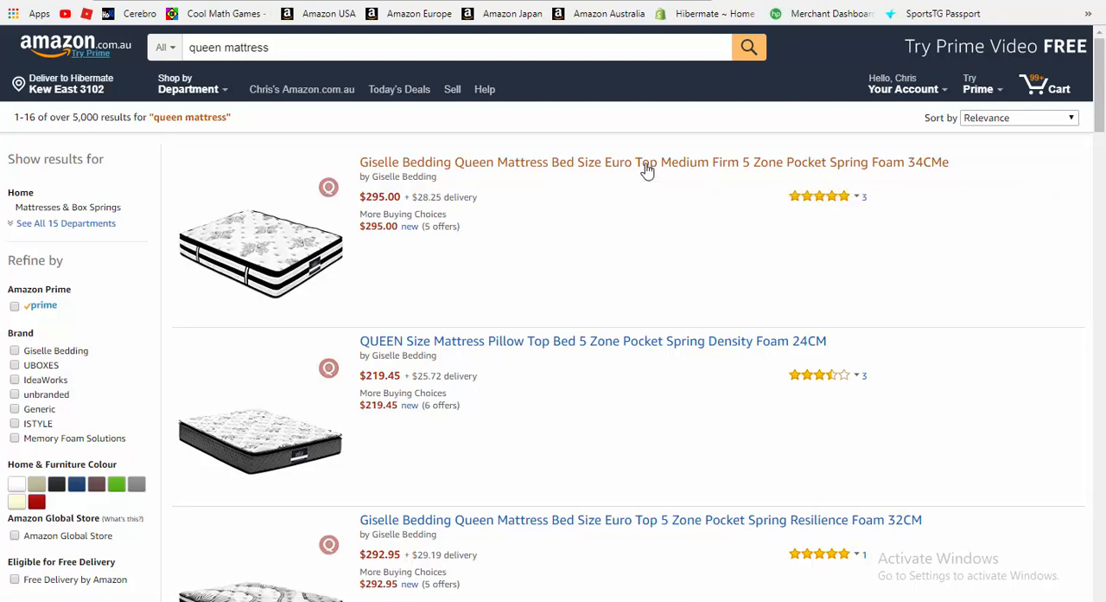
Step: Open the Giselle Bedding Euro Top mattress listing and scroll through its Keepa history charts
{"action": "left_click", "coordinate": [655, 162]}
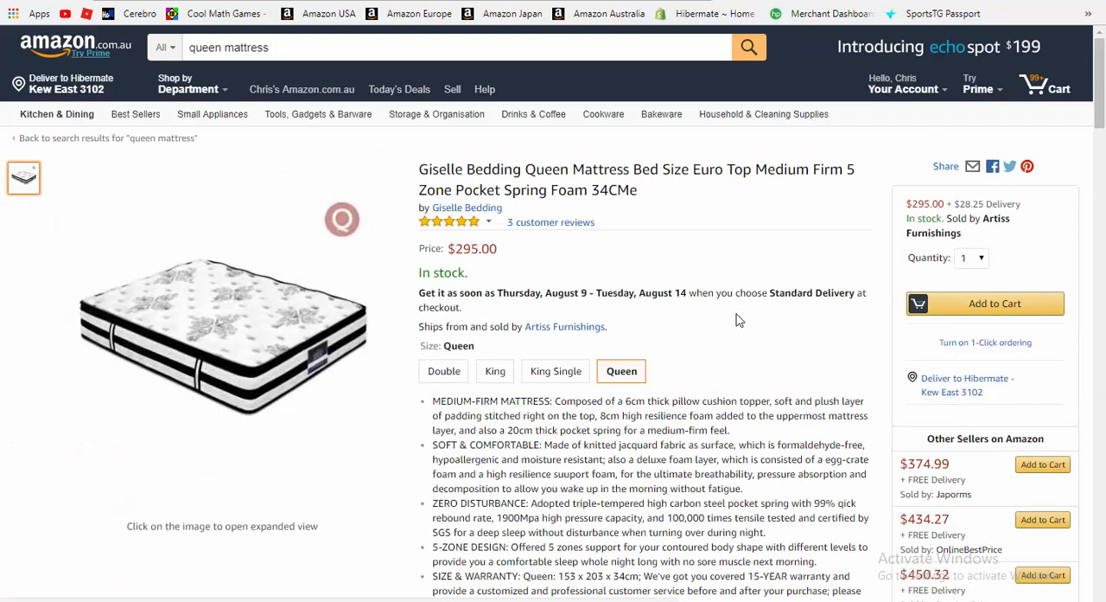
{"action": "scroll", "scroll_direction": "down", "scroll_amount": 3}
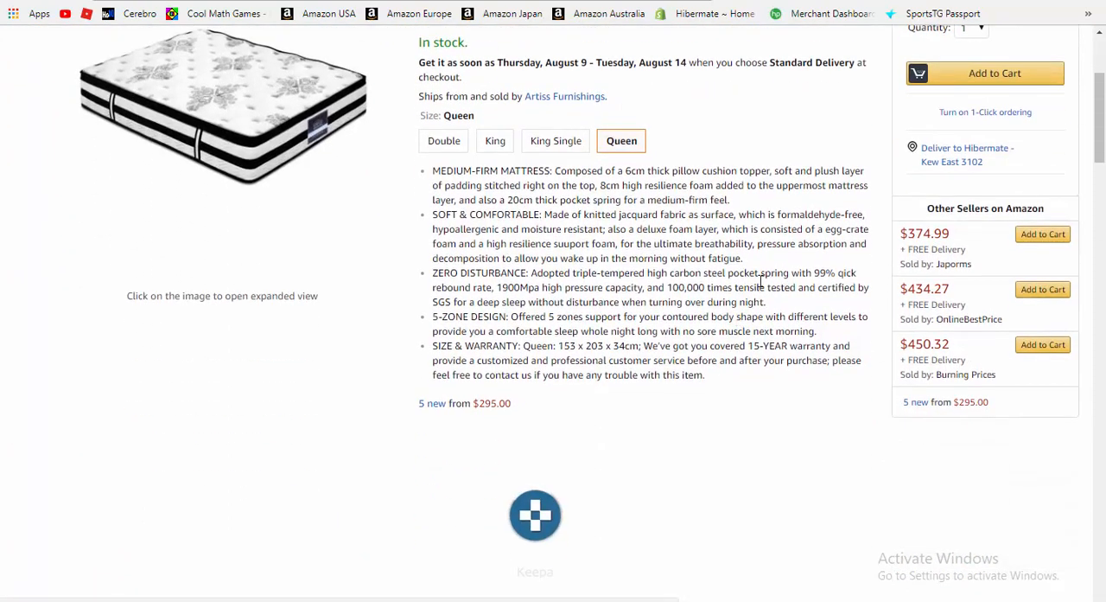
{"action": "scroll", "scroll_direction": "down", "scroll_amount": 3}
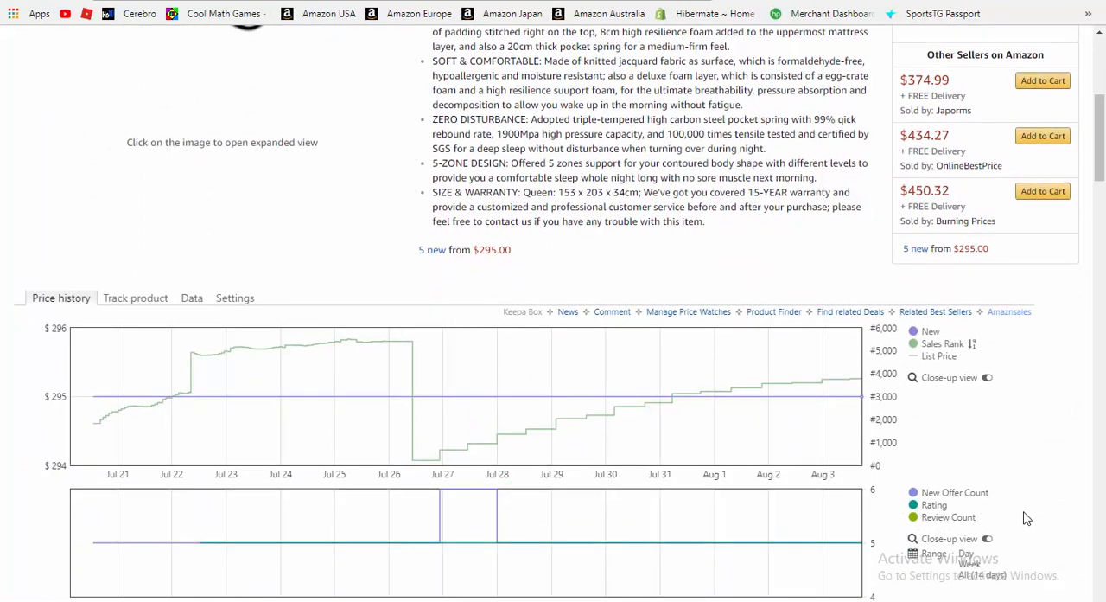
{"action": "scroll", "scroll_direction": "down", "scroll_amount": 3}
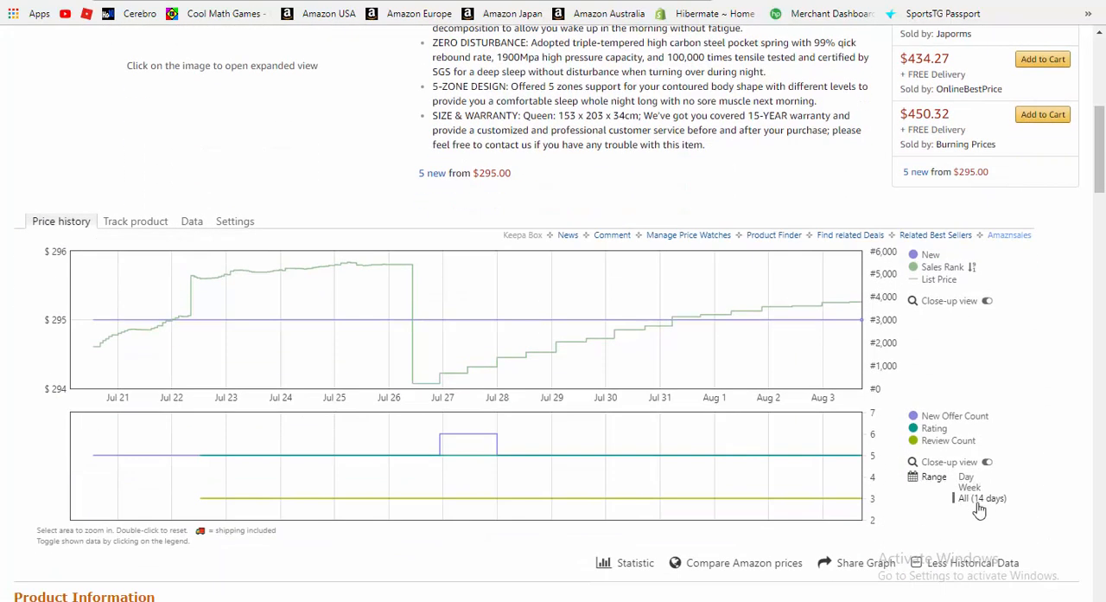
{"action": "mouse_move", "coordinate": [346, 288]}
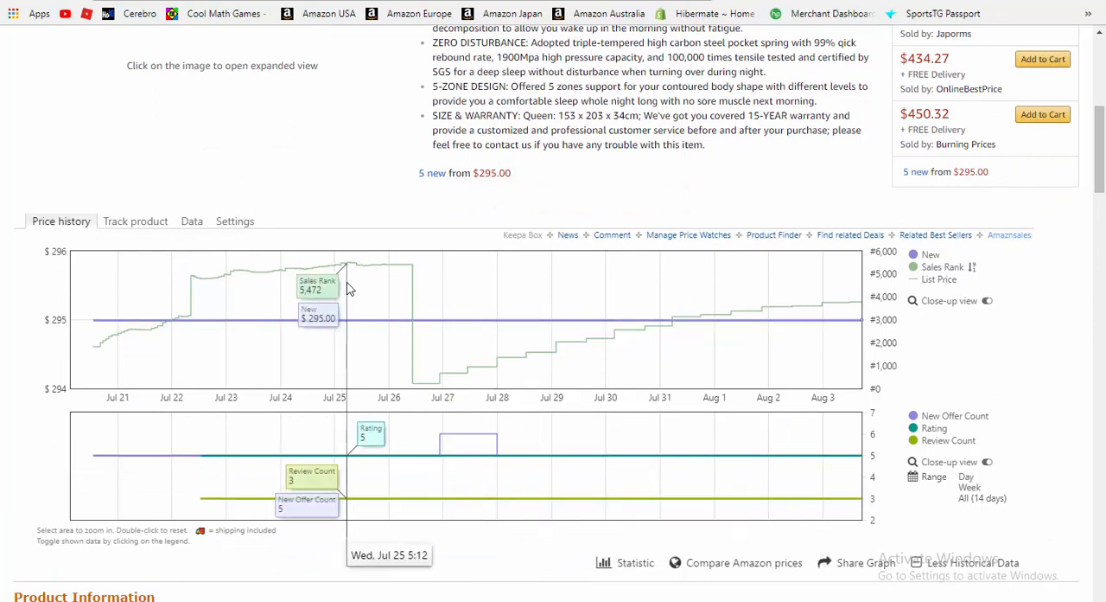
{"action": "mouse_move", "coordinate": [403, 275]}
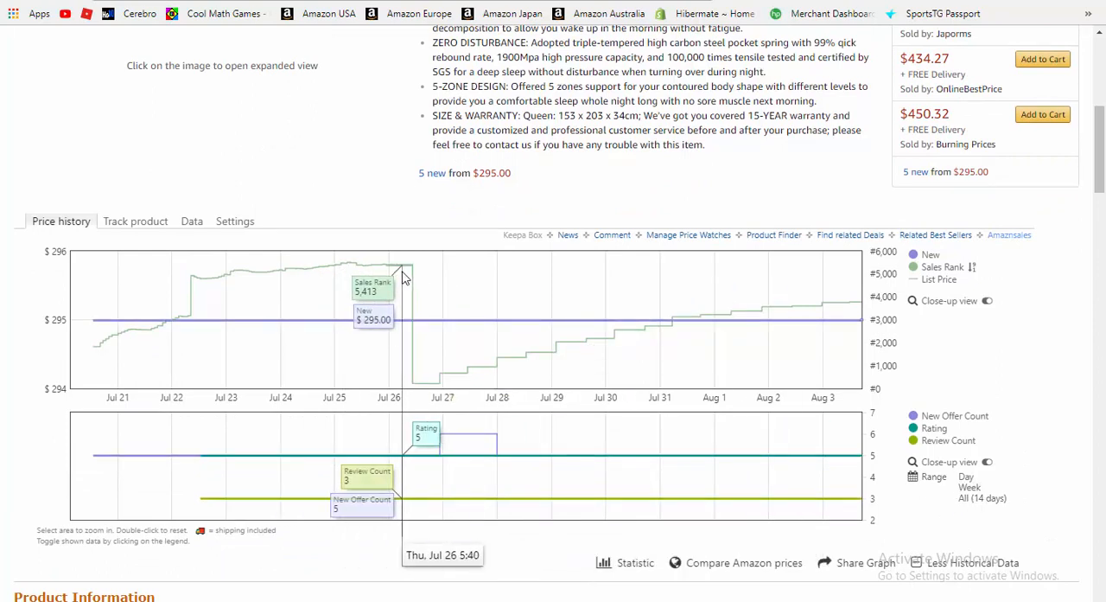
{"action": "mouse_move", "coordinate": [406, 277]}
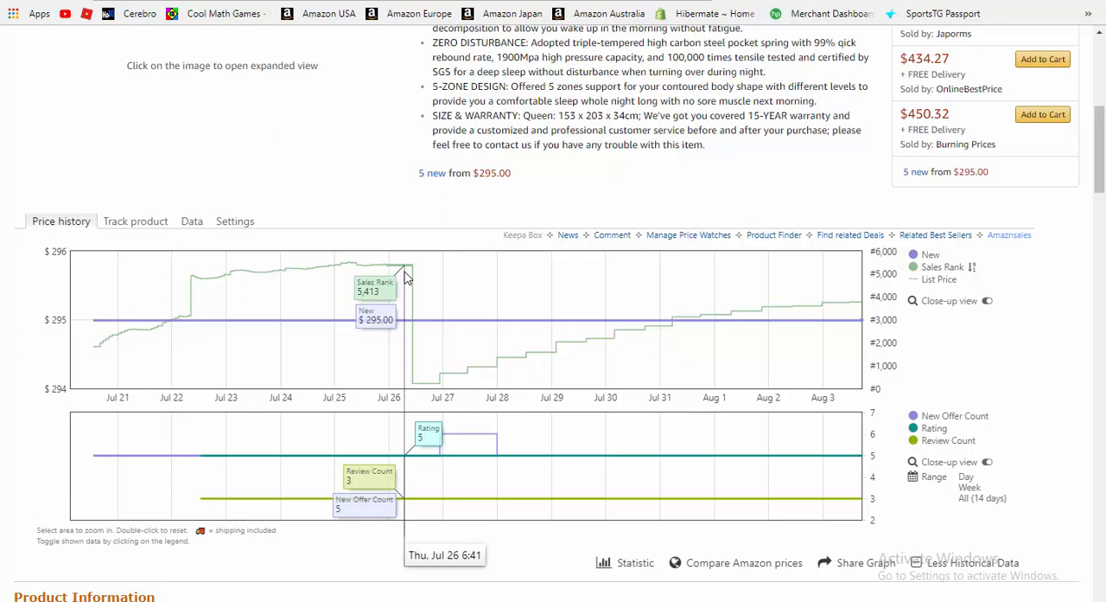
{"action": "mouse_move", "coordinate": [407, 277]}
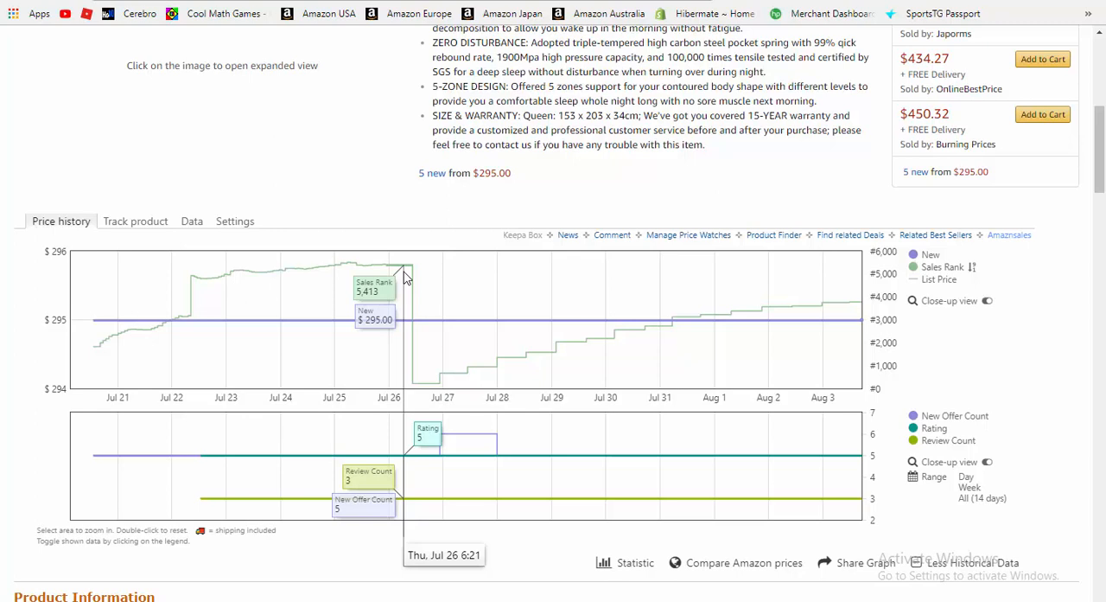
{"action": "mouse_move", "coordinate": [412, 278]}
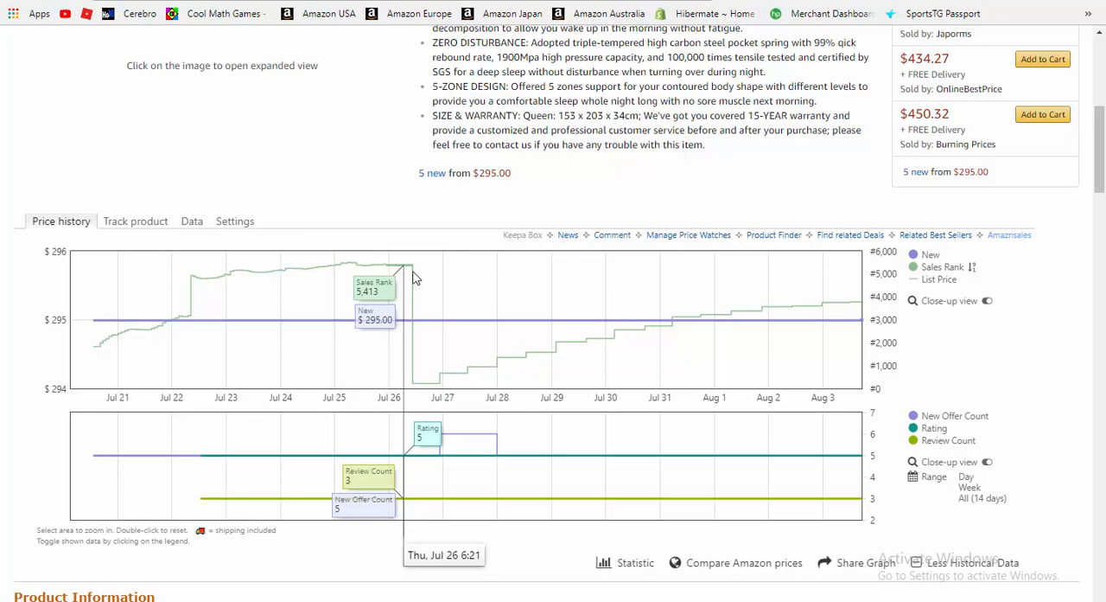
{"action": "mouse_move", "coordinate": [423, 275]}
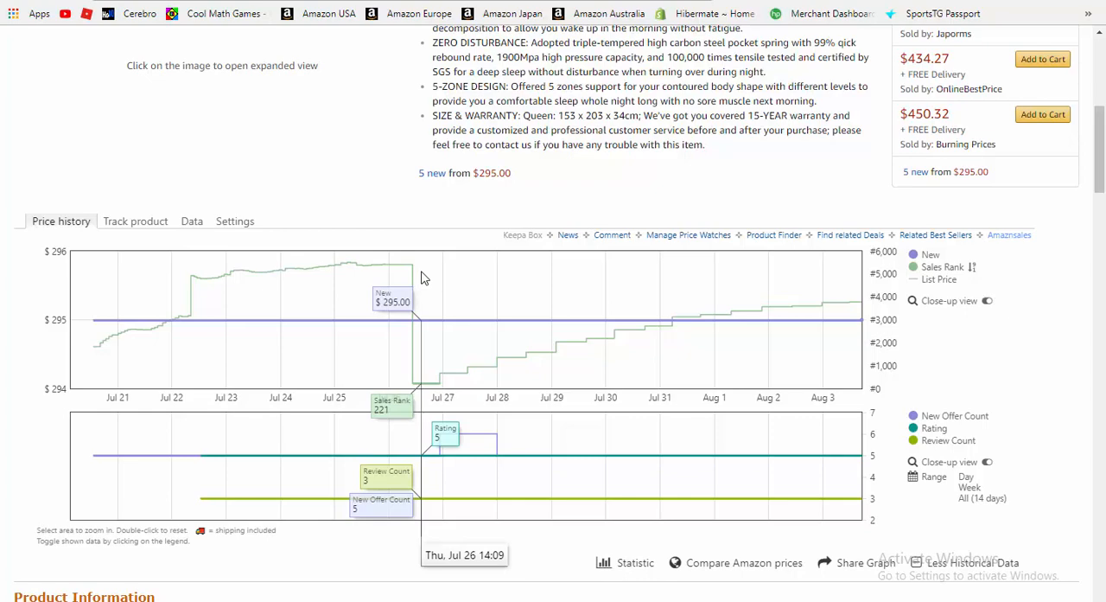
{"action": "mouse_move", "coordinate": [426, 379]}
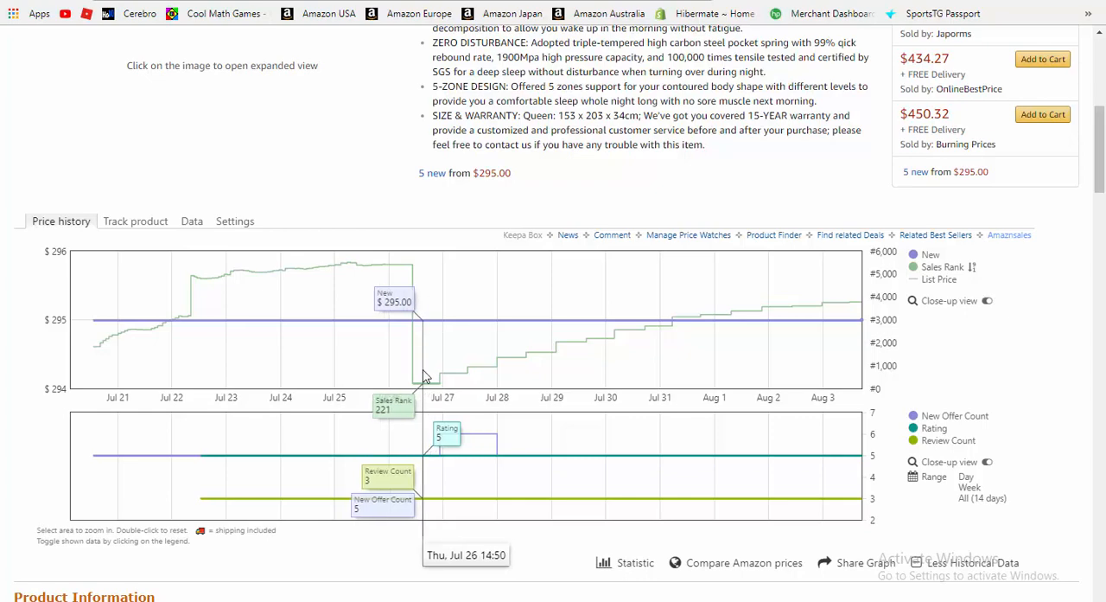
{"action": "scroll", "scroll_direction": "up", "scroll_amount": 3}
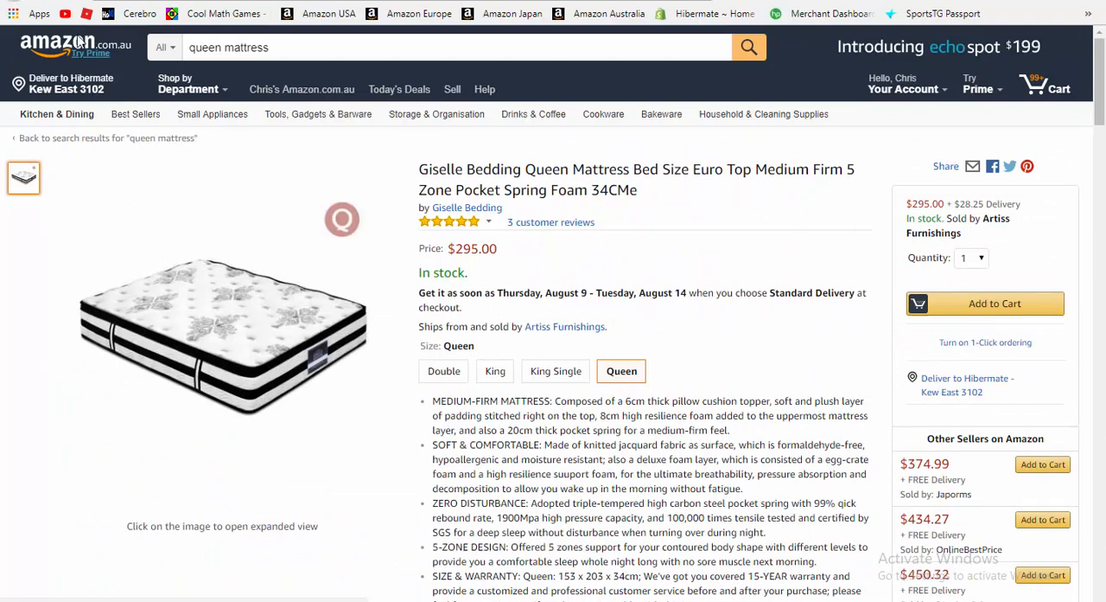
{"action": "left_click", "coordinate": [102, 138]}
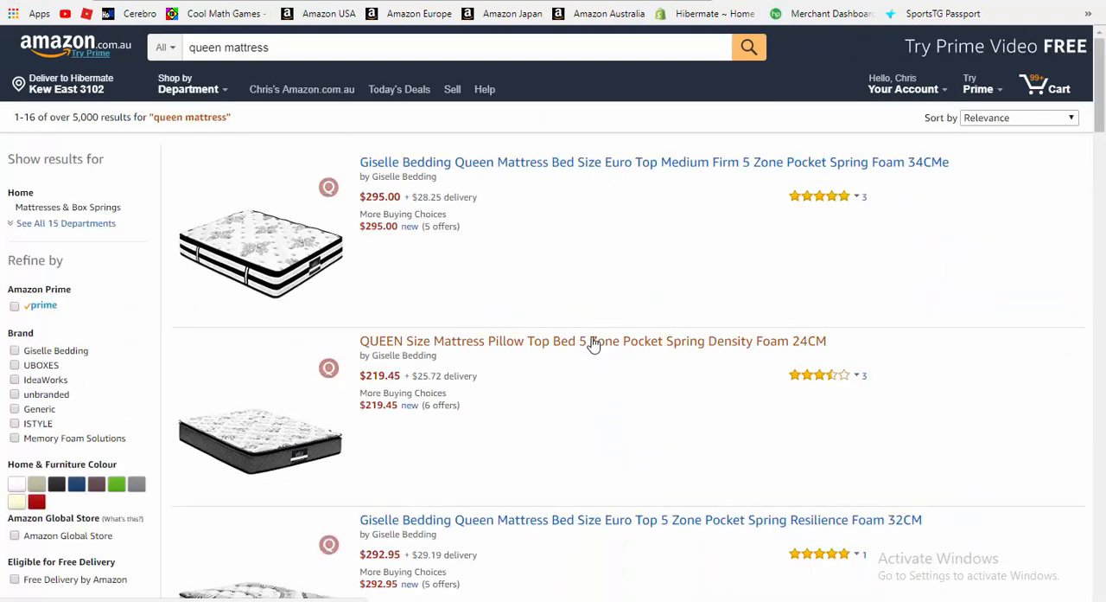
{"action": "left_click", "coordinate": [592, 341]}
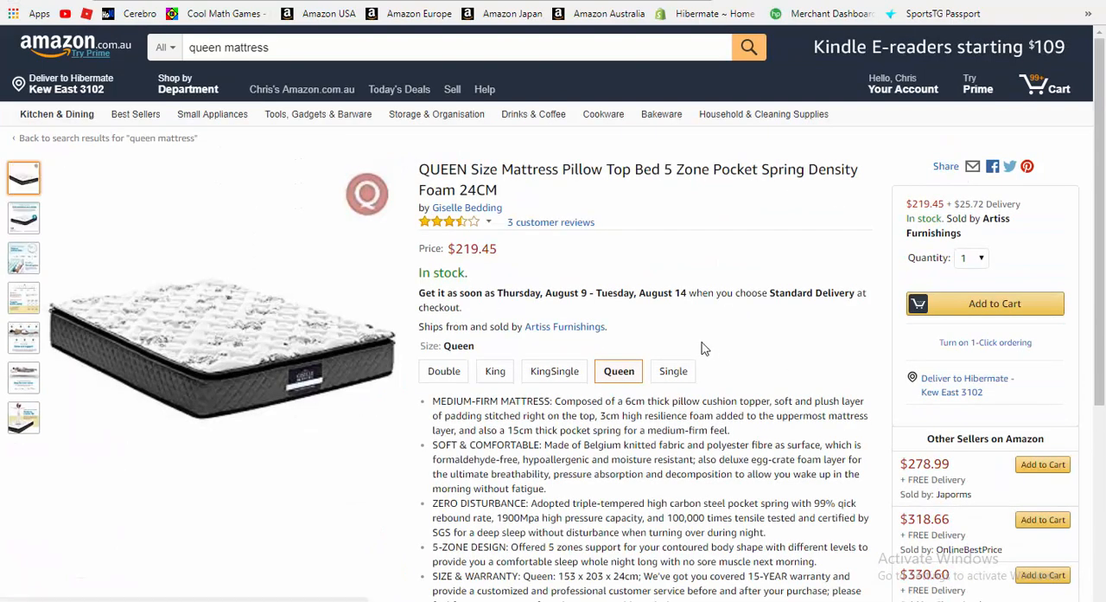
{"action": "scroll", "scroll_direction": "down", "scroll_amount": 3}
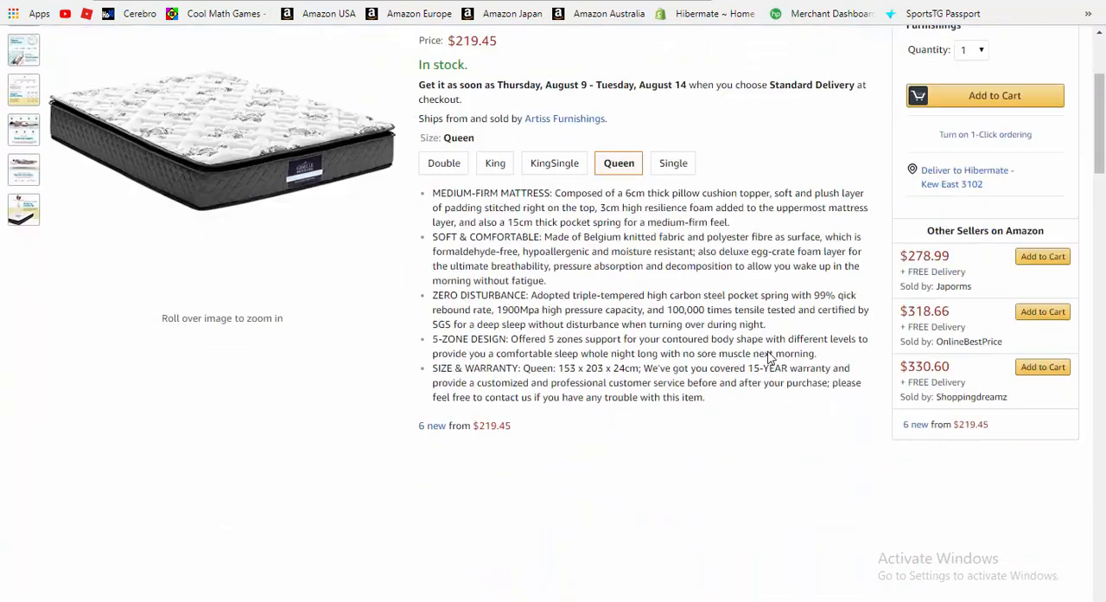
{"action": "scroll", "scroll_direction": "down", "scroll_amount": 3}
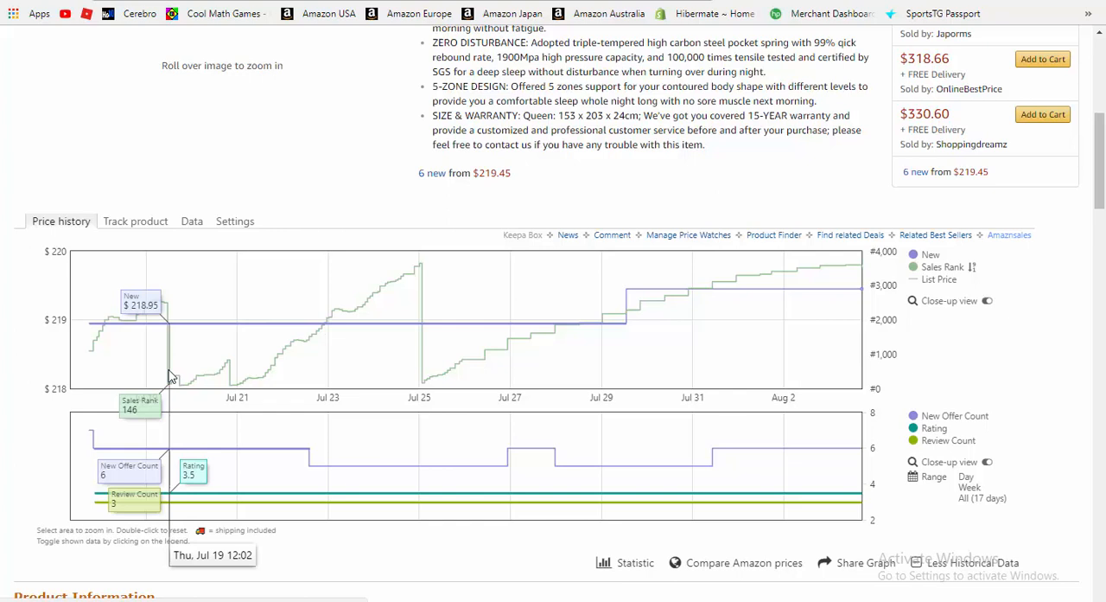
{"action": "mouse_move", "coordinate": [170, 372]}
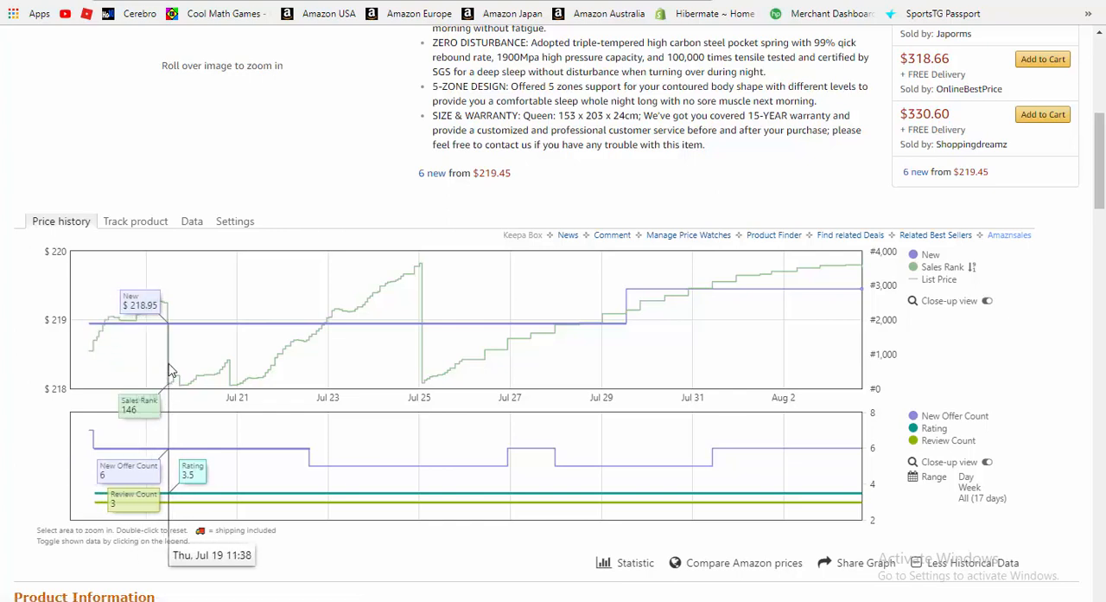
{"action": "mouse_move", "coordinate": [182, 363]}
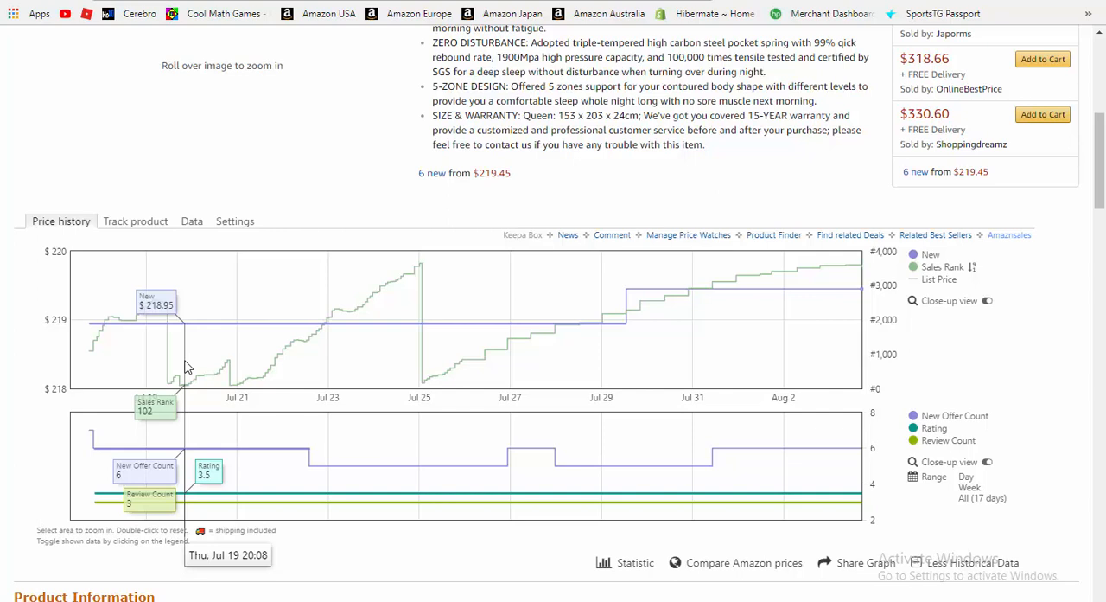
{"action": "mouse_move", "coordinate": [238, 361]}
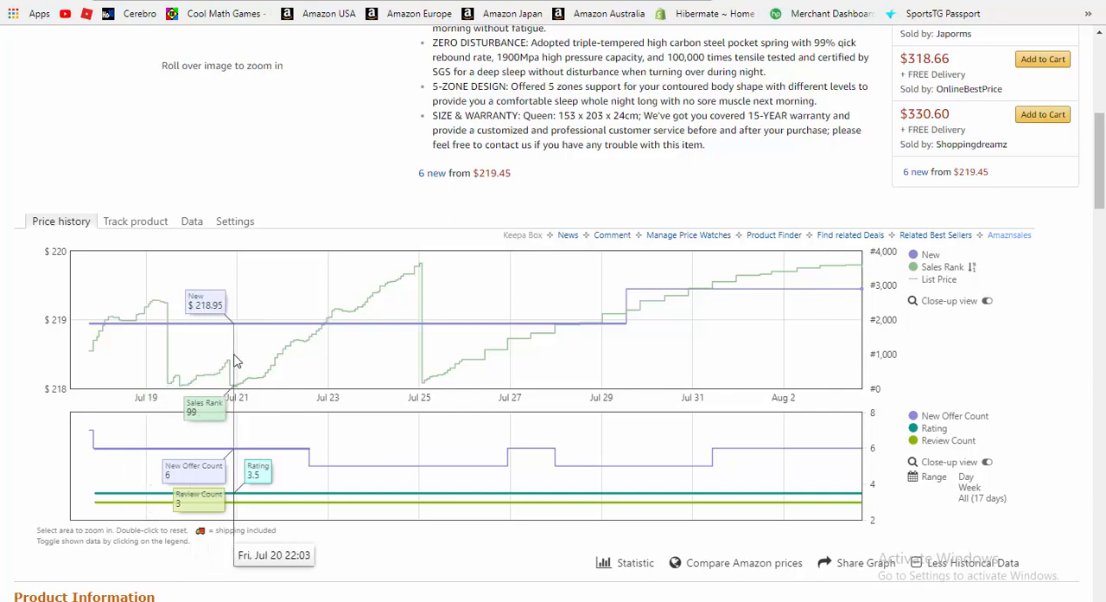
{"action": "mouse_move", "coordinate": [412, 353]}
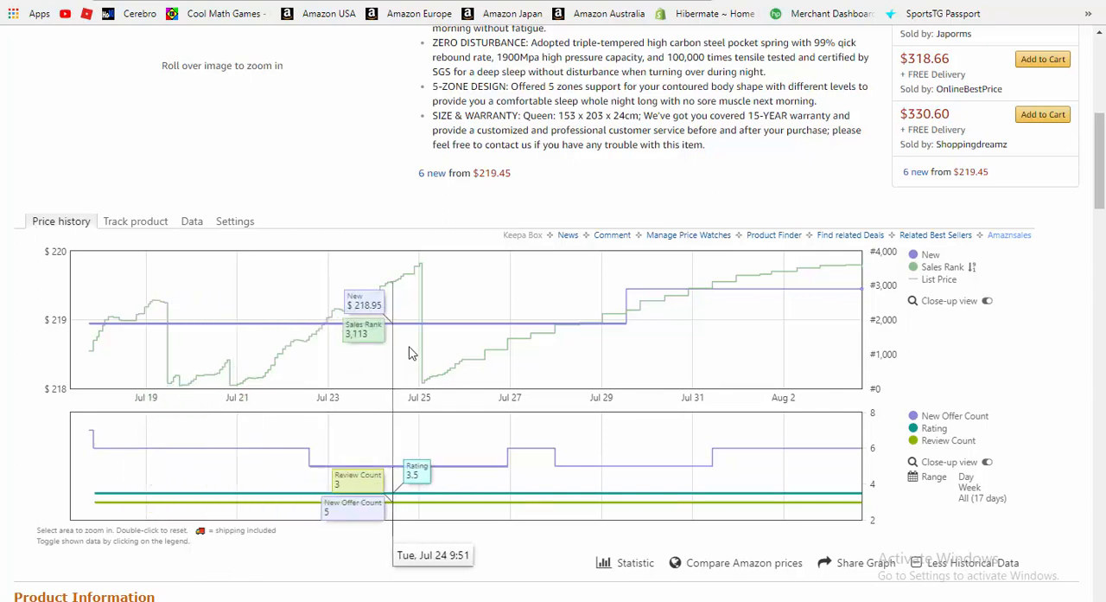
{"action": "mouse_move", "coordinate": [423, 361]}
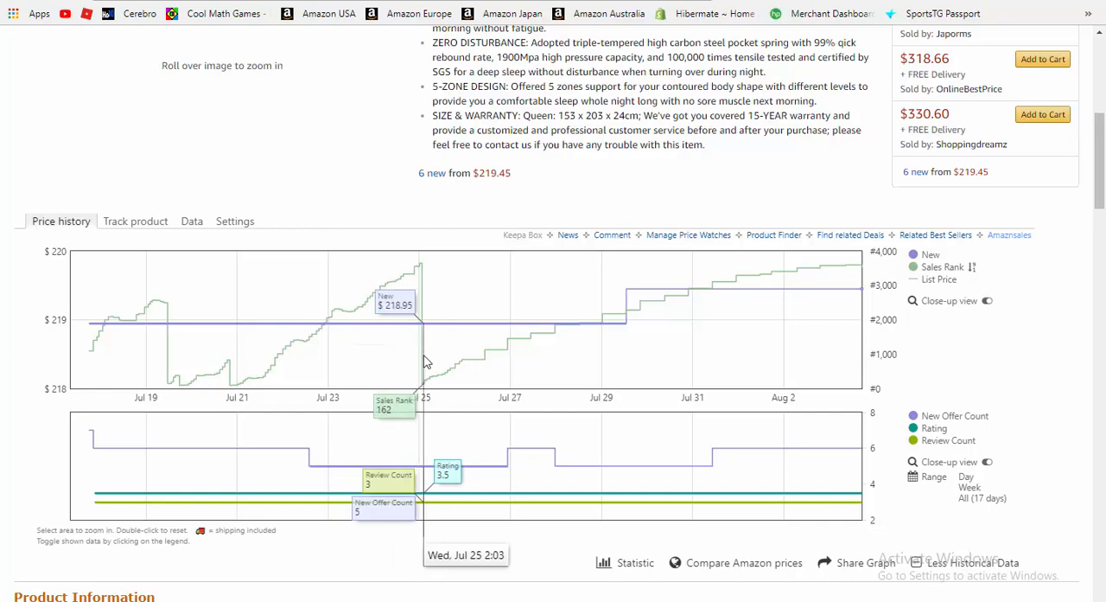
{"action": "mouse_move", "coordinate": [851, 276]}
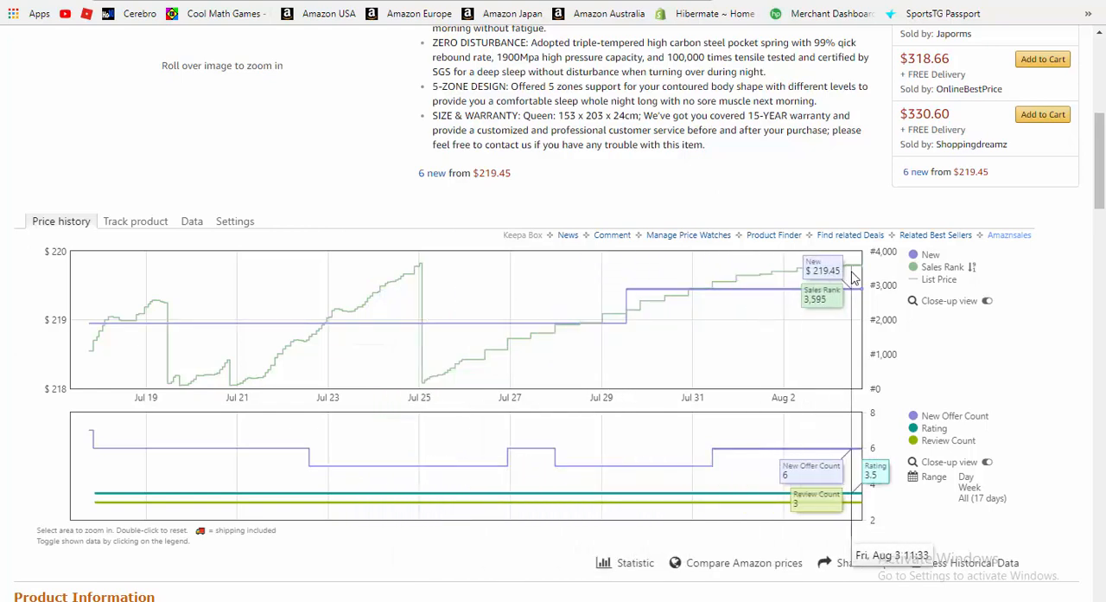
{"action": "scroll", "scroll_direction": "up", "scroll_amount": 3}
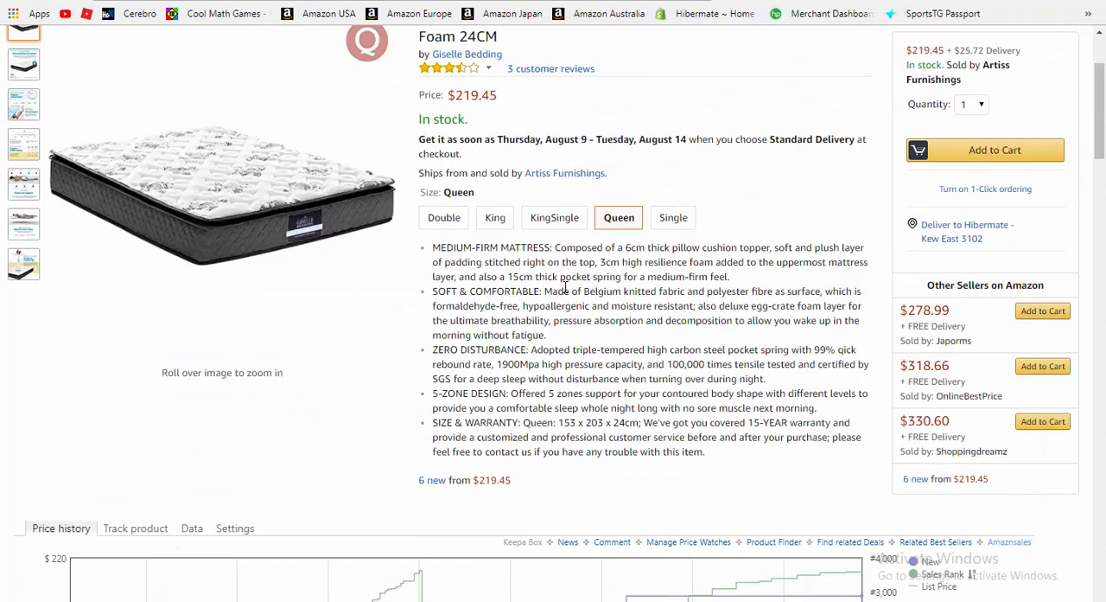
Step: Look up 'keepa' in the Chrome Web Store, then go back to the queen mattress results
{"action": "scroll", "scroll_direction": "up", "scroll_amount": 3}
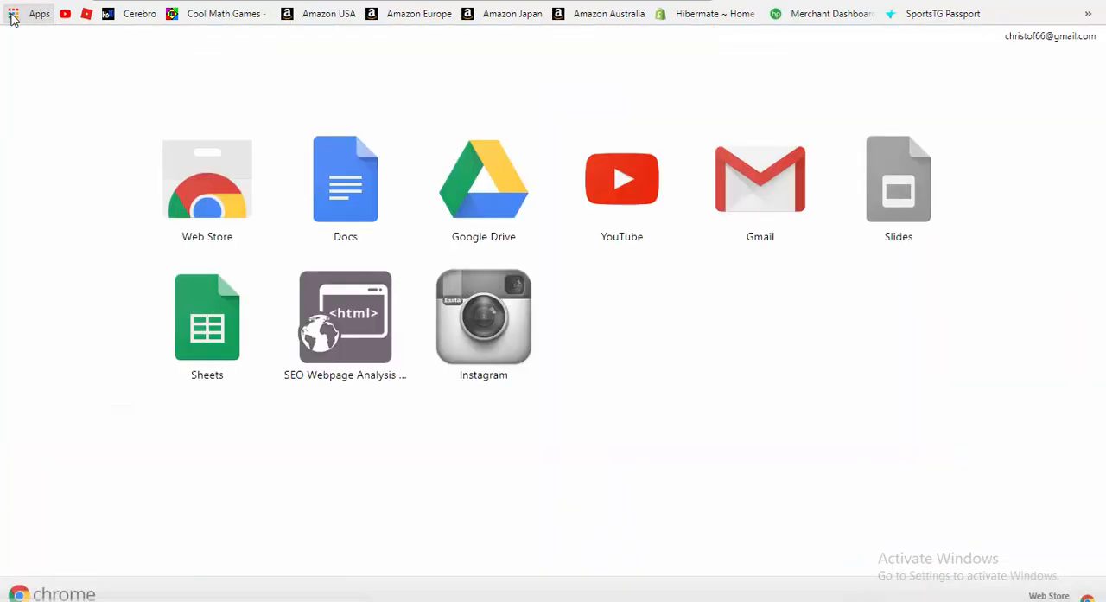
{"action": "mouse_move", "coordinate": [191, 182]}
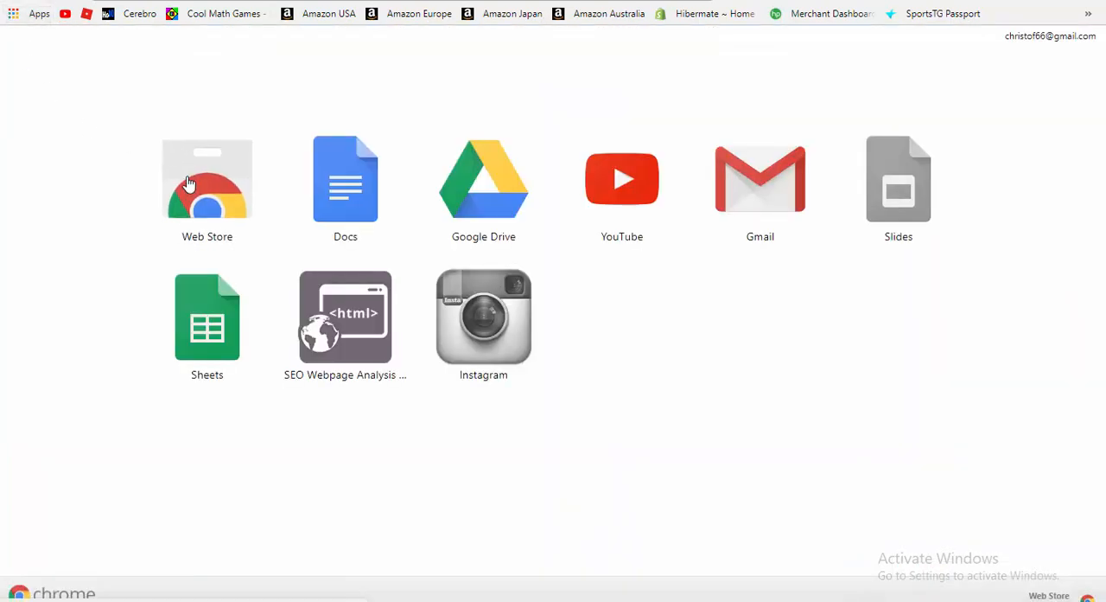
{"action": "left_click", "coordinate": [207, 179]}
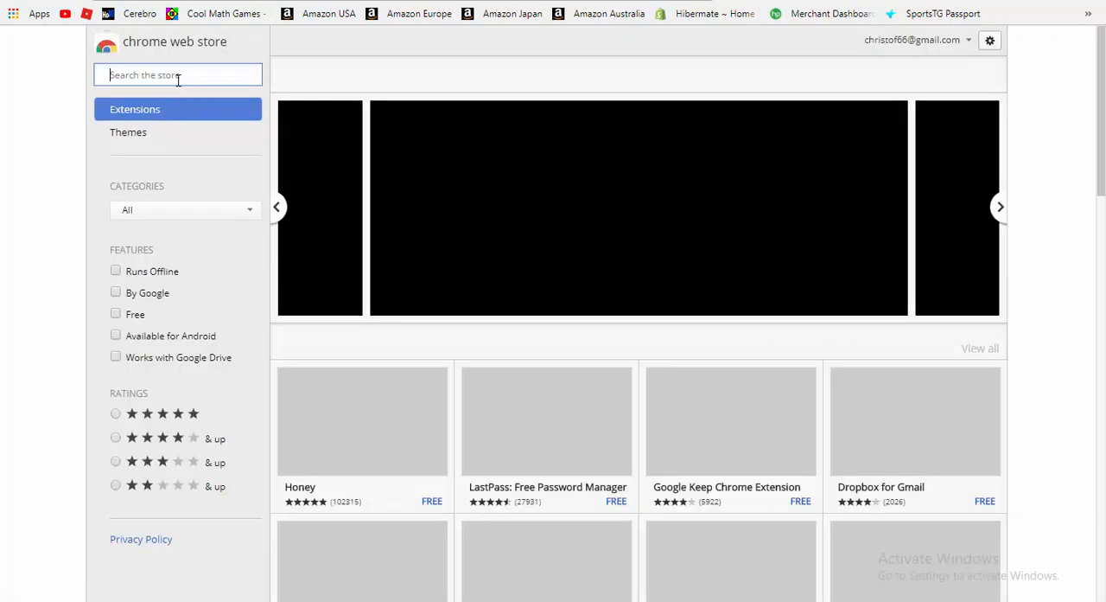
{"action": "type", "text": "h"}
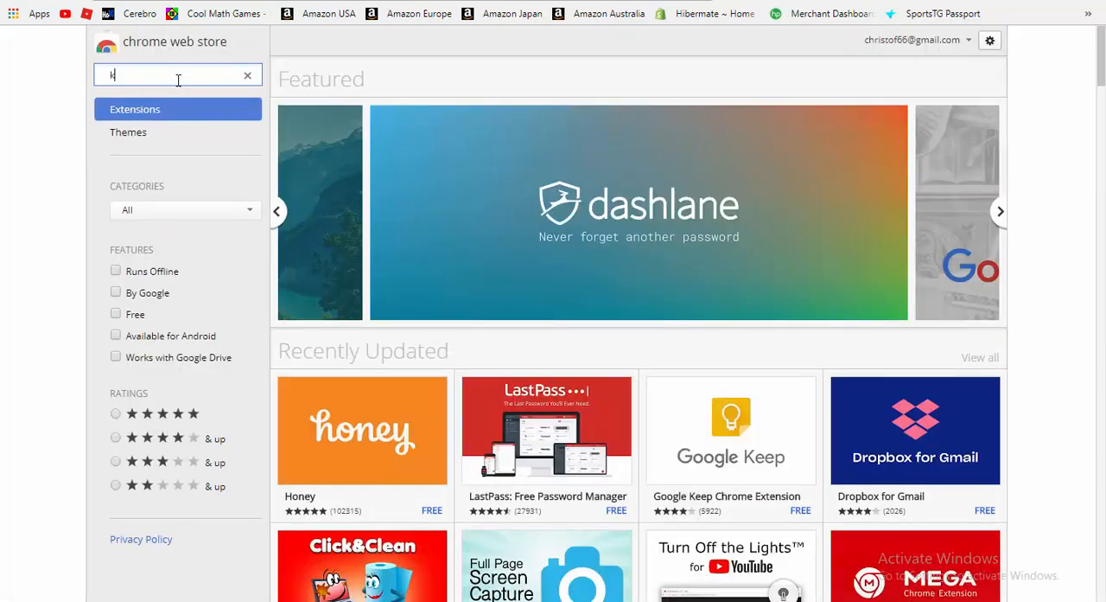
{"action": "type", "text": "eepa"}
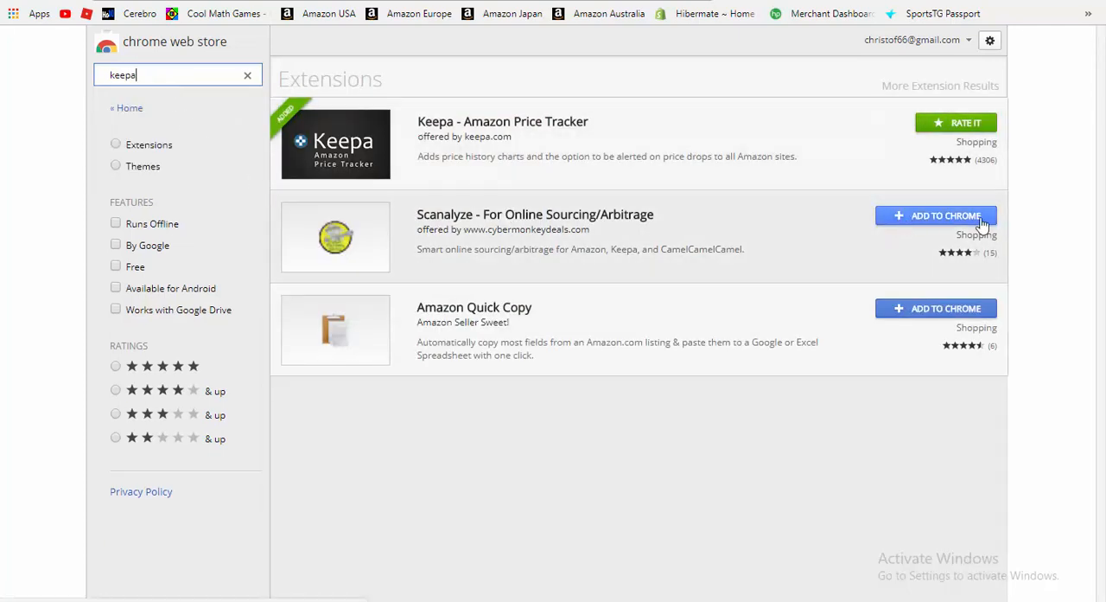
{"action": "mouse_move", "coordinate": [942, 138]}
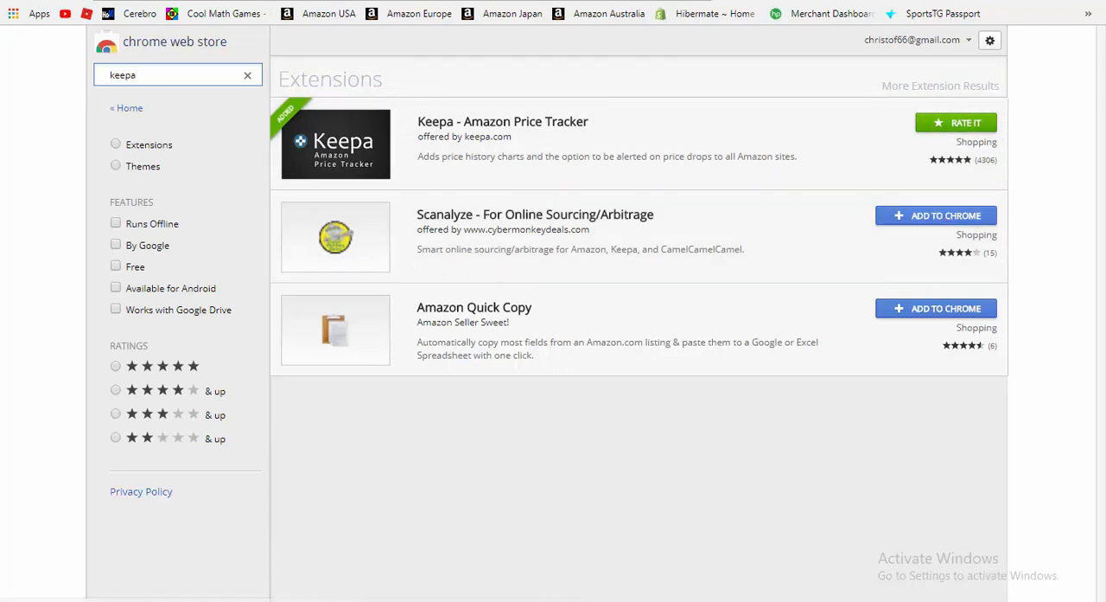
{"action": "left_click", "coordinate": [248, 74]}
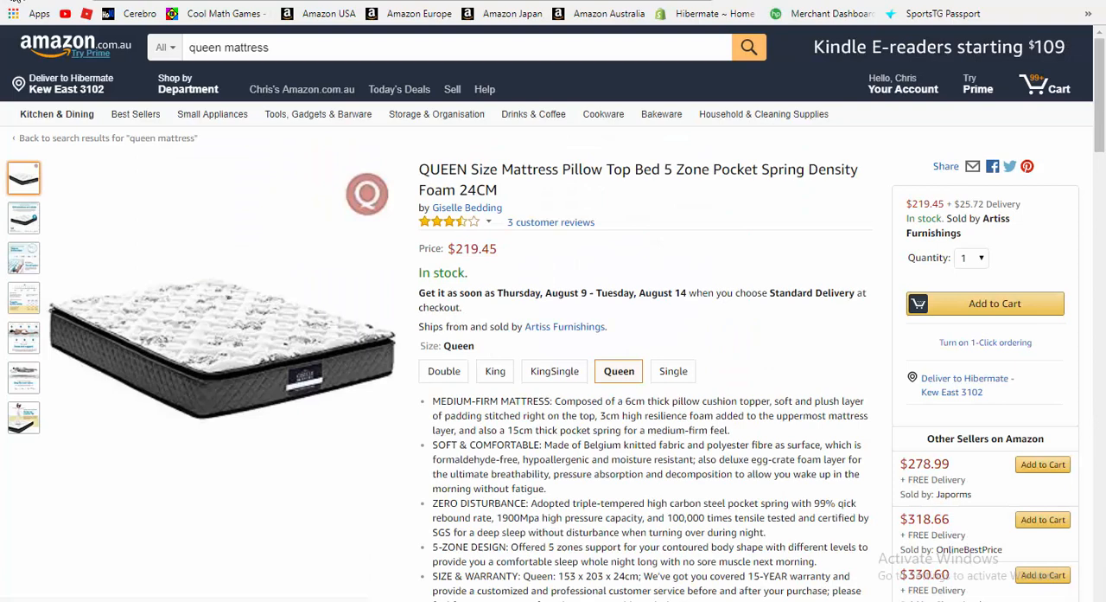
{"action": "left_click", "coordinate": [107, 137]}
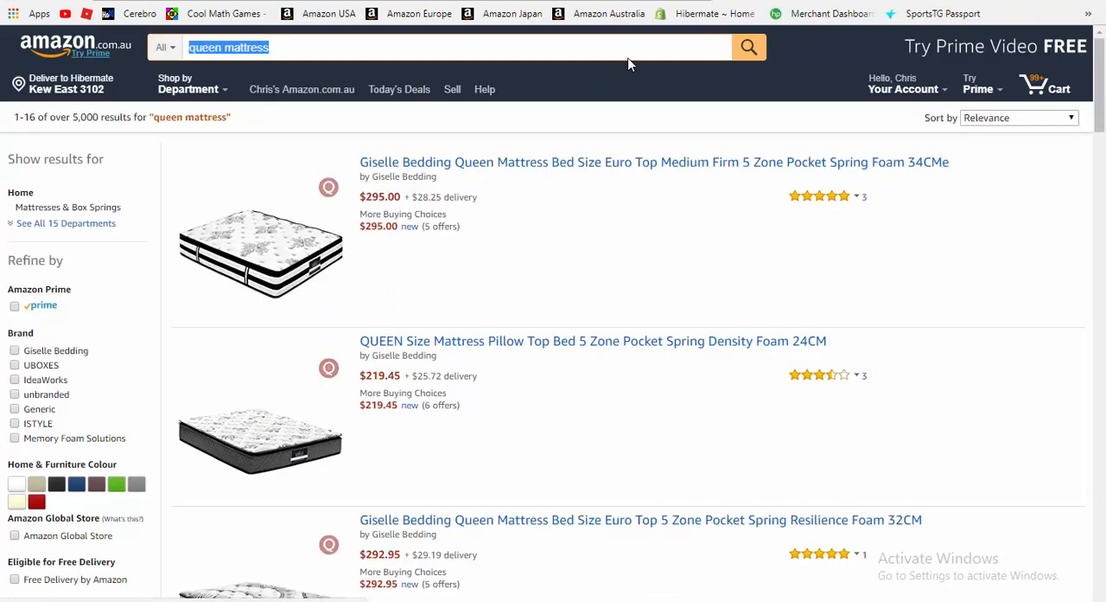
Step: Search Amazon.com.au for 'stainless steel straws'
{"action": "type", "text": "stainless"}
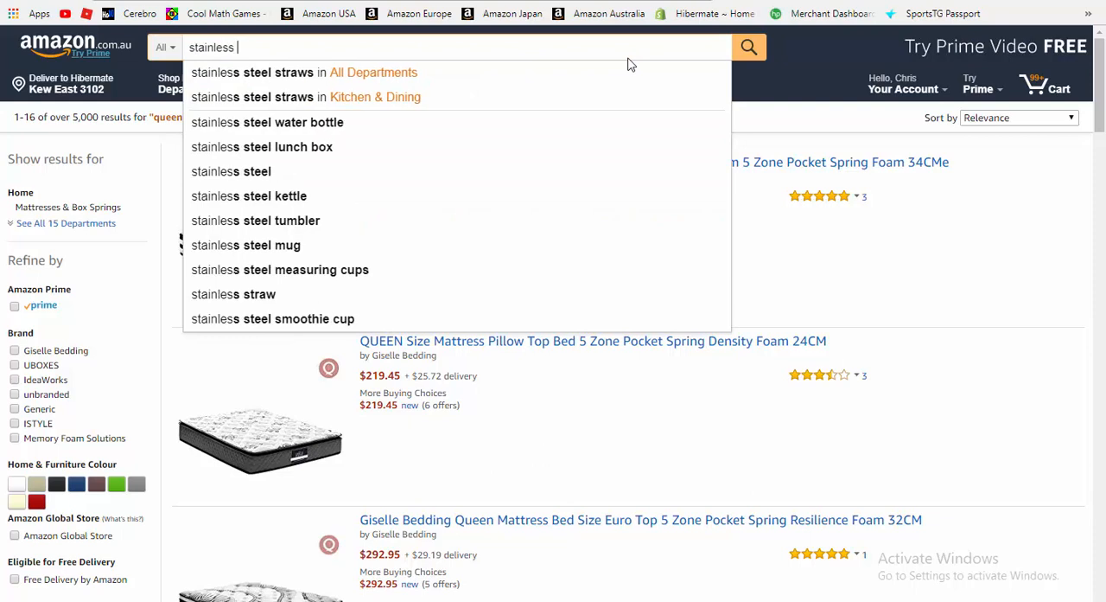
{"action": "type", "text": "straws"}
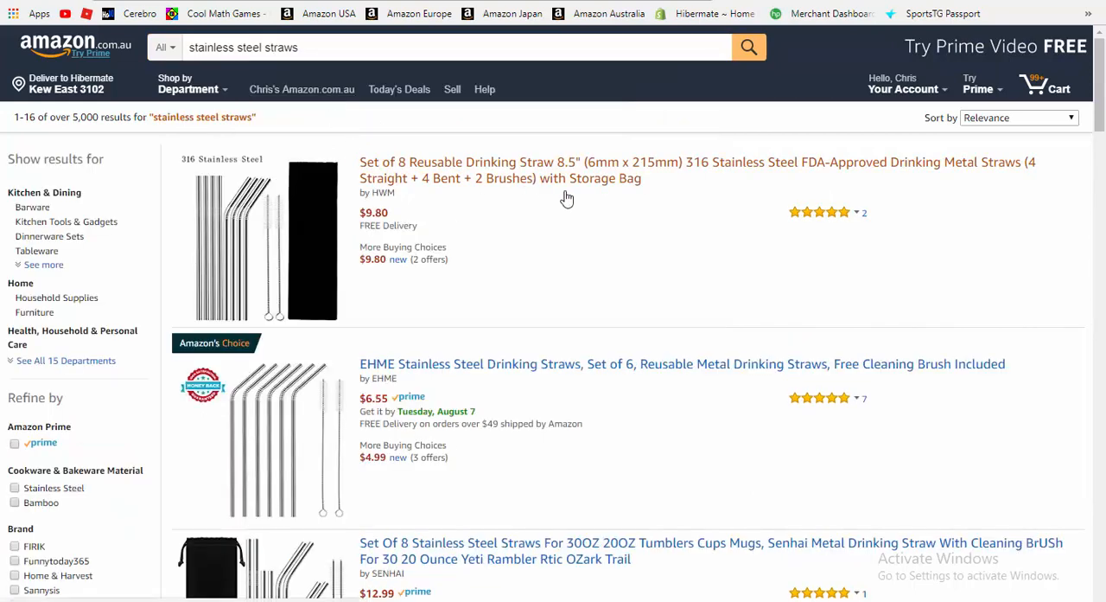
{"action": "mouse_move", "coordinate": [666, 370]}
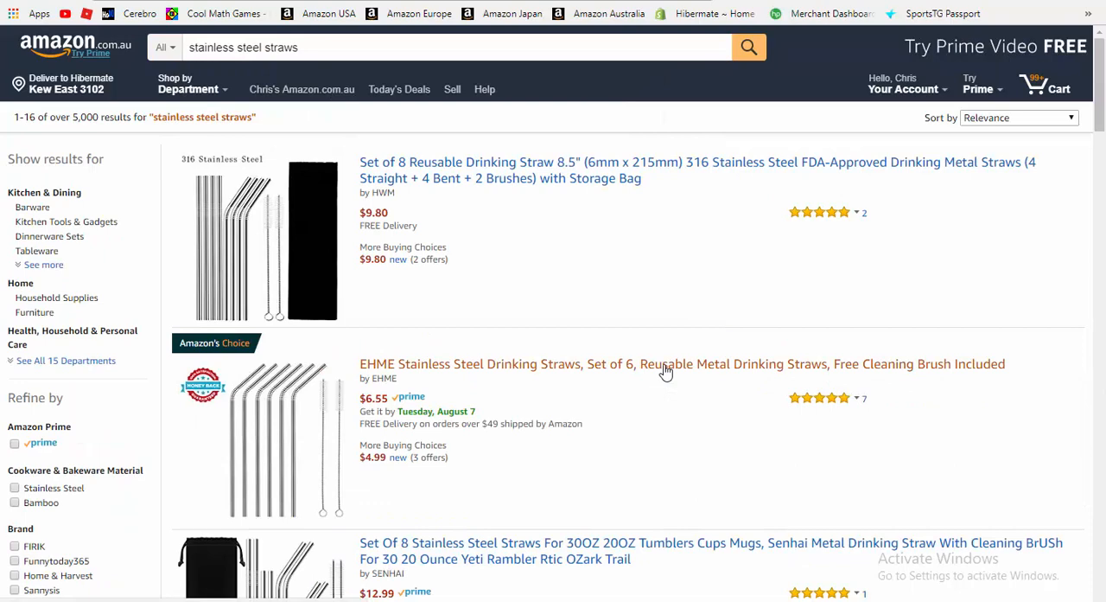
{"action": "left_click", "coordinate": [682, 363]}
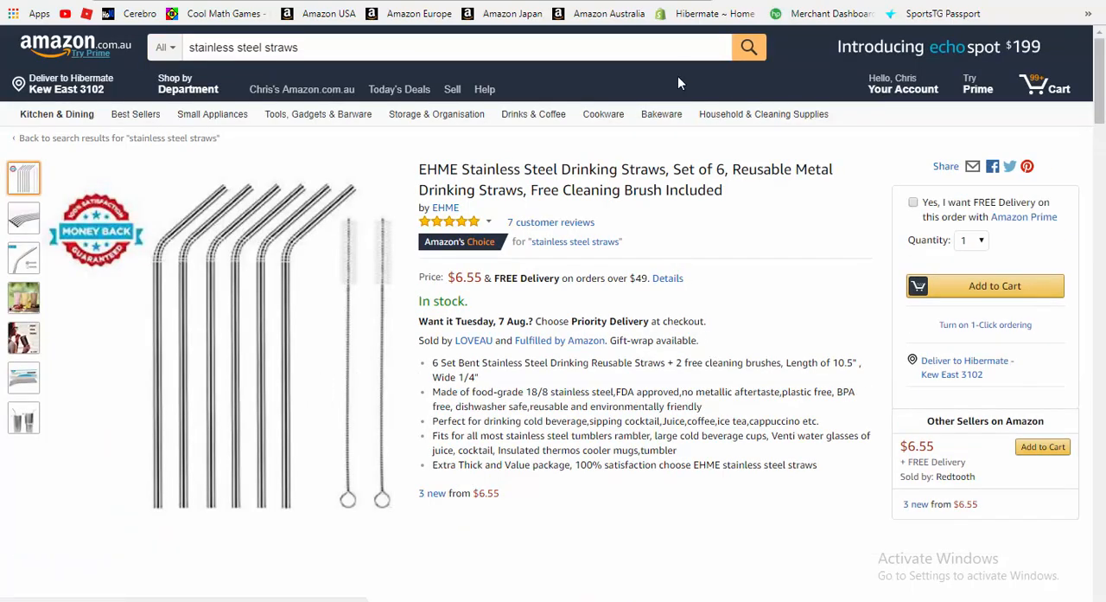
{"action": "scroll", "scroll_direction": "down", "scroll_amount": 3}
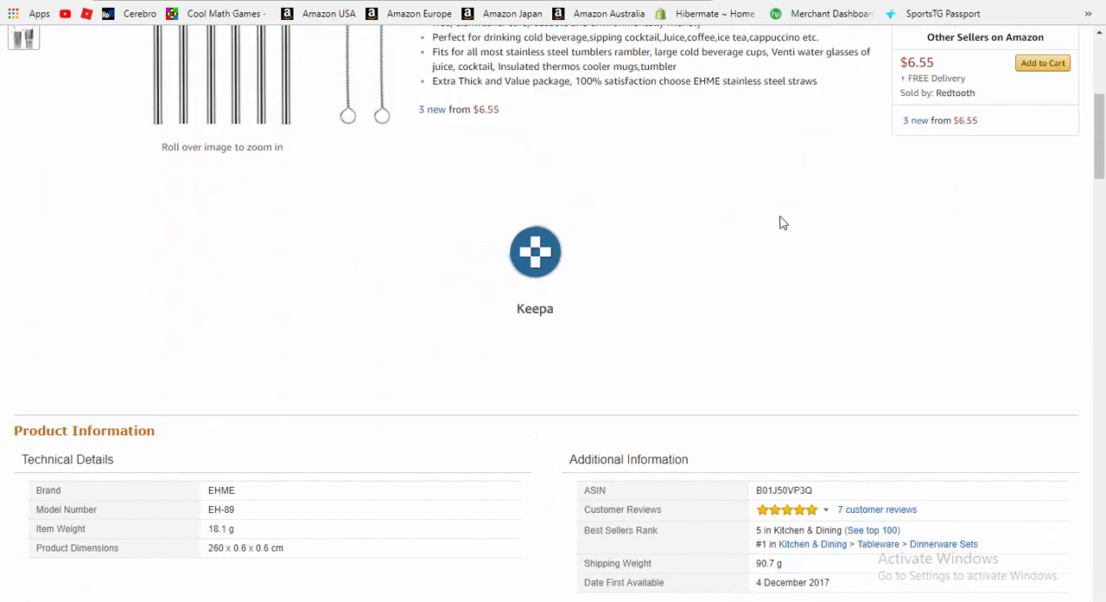
{"action": "left_click", "coordinate": [535, 252]}
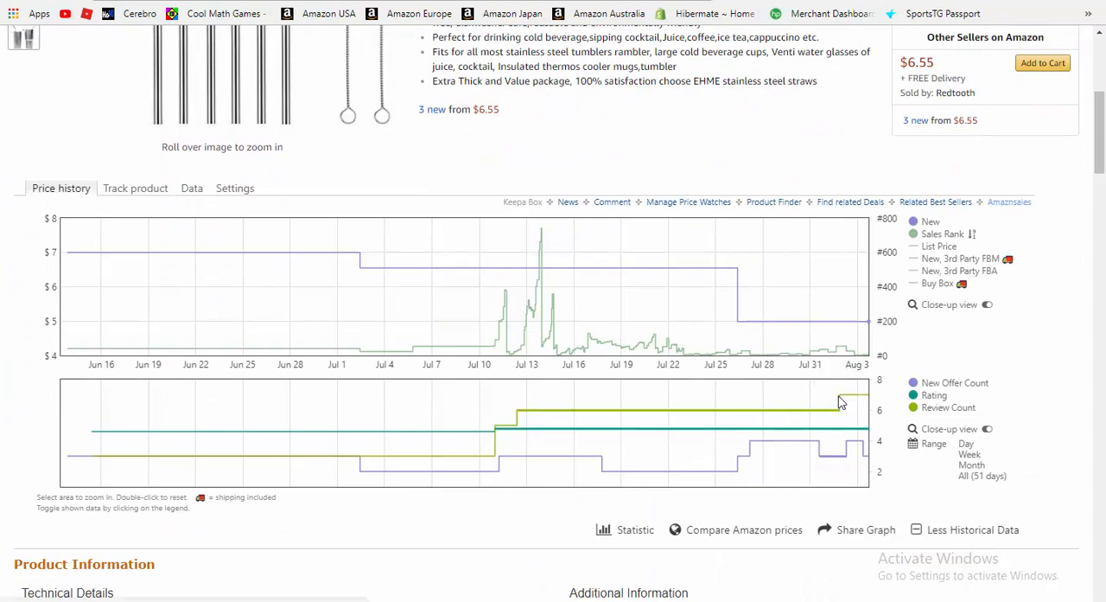
{"action": "mouse_move", "coordinate": [508, 333]}
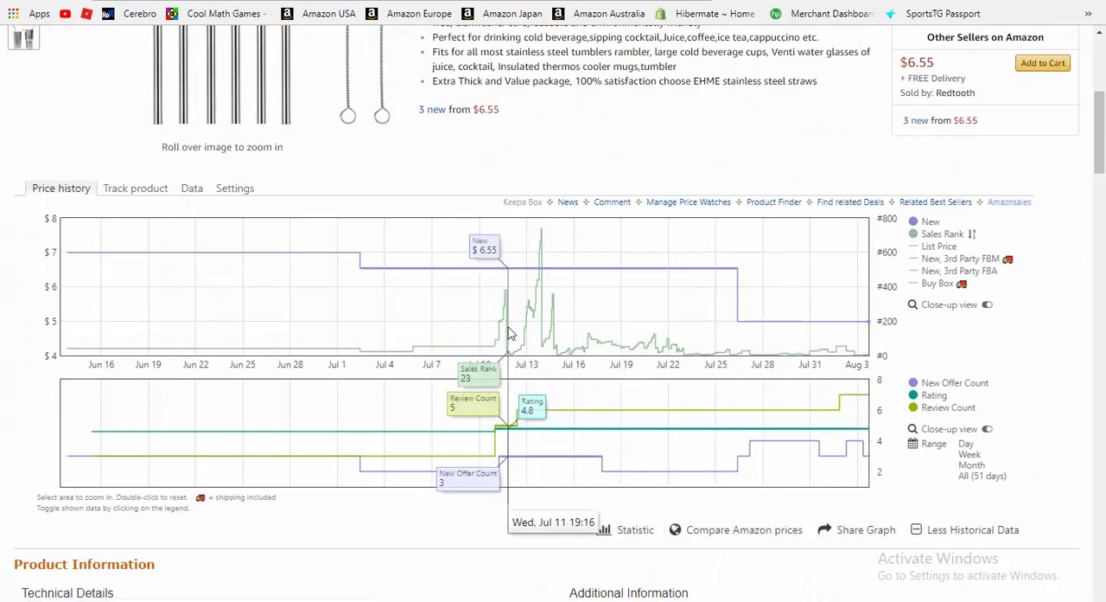
{"action": "mouse_move", "coordinate": [536, 329]}
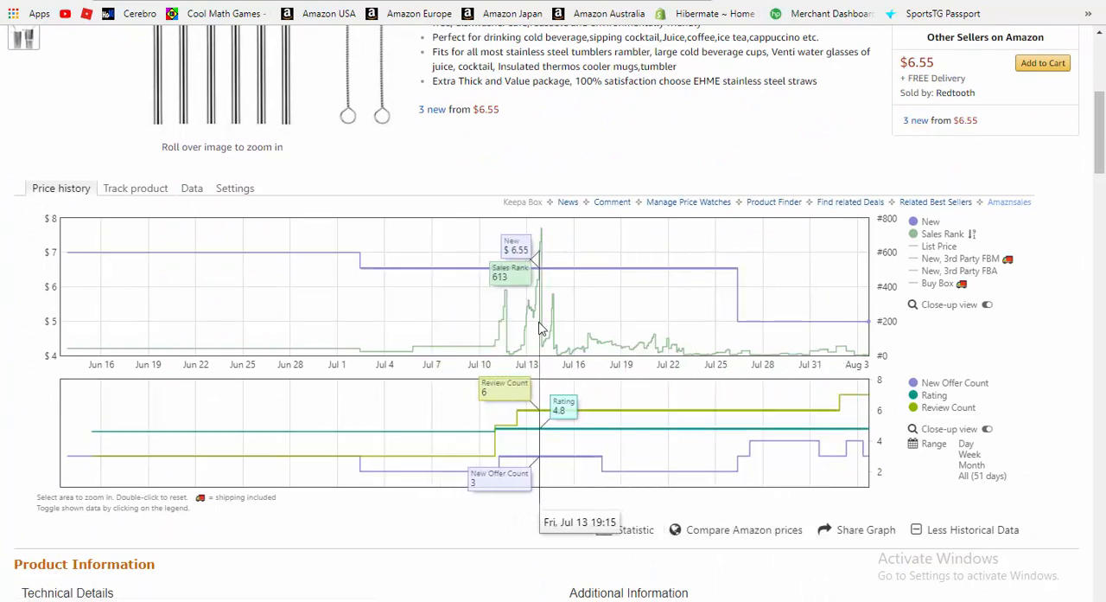
{"action": "mouse_move", "coordinate": [546, 332]}
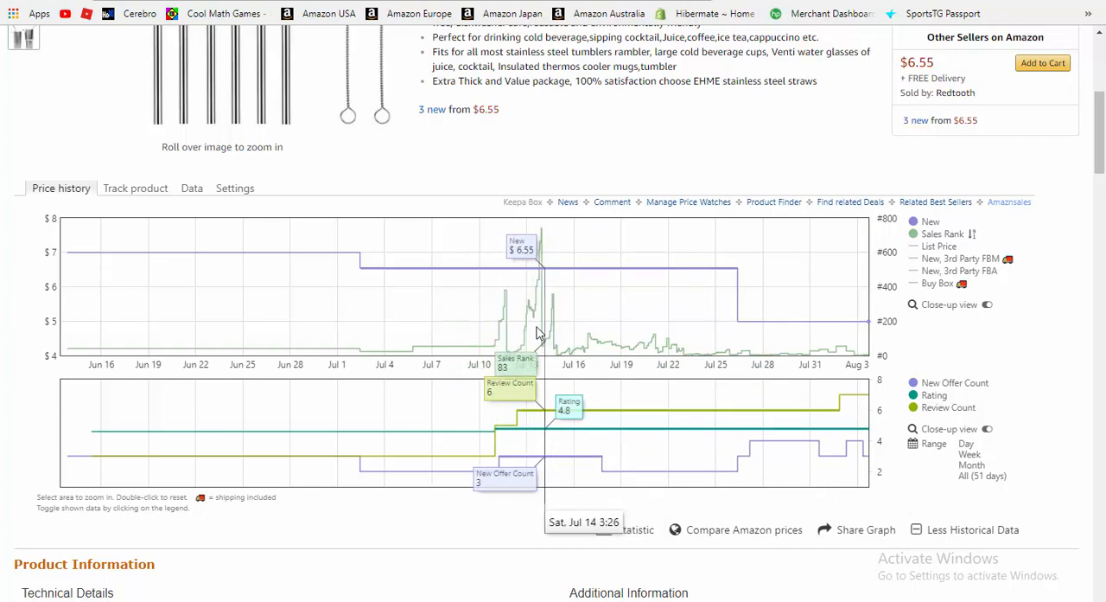
{"action": "mouse_move", "coordinate": [722, 342]}
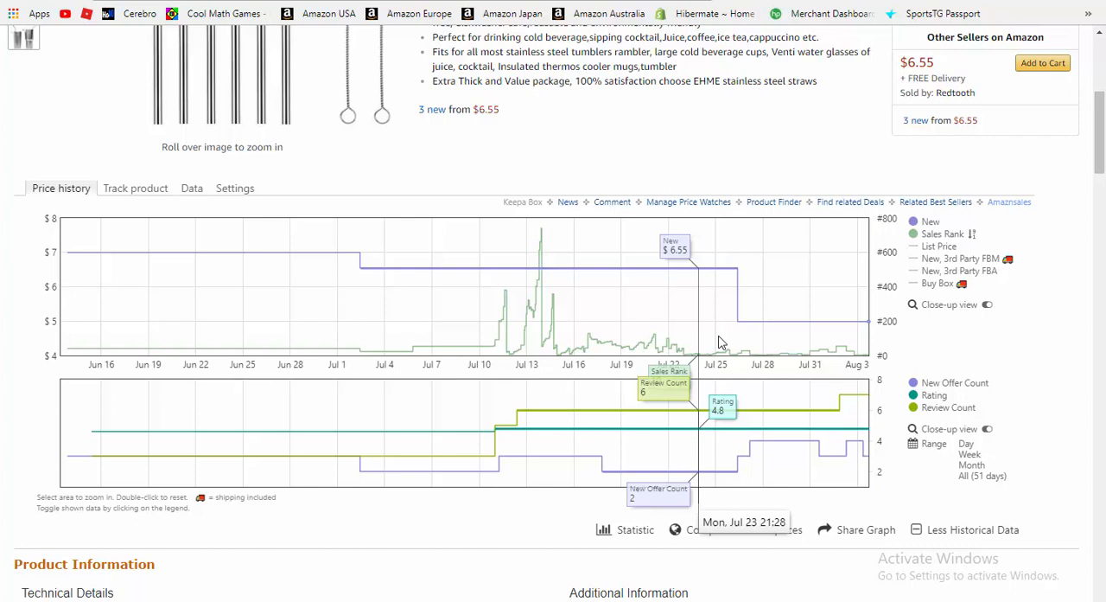
{"action": "mouse_move", "coordinate": [750, 334]}
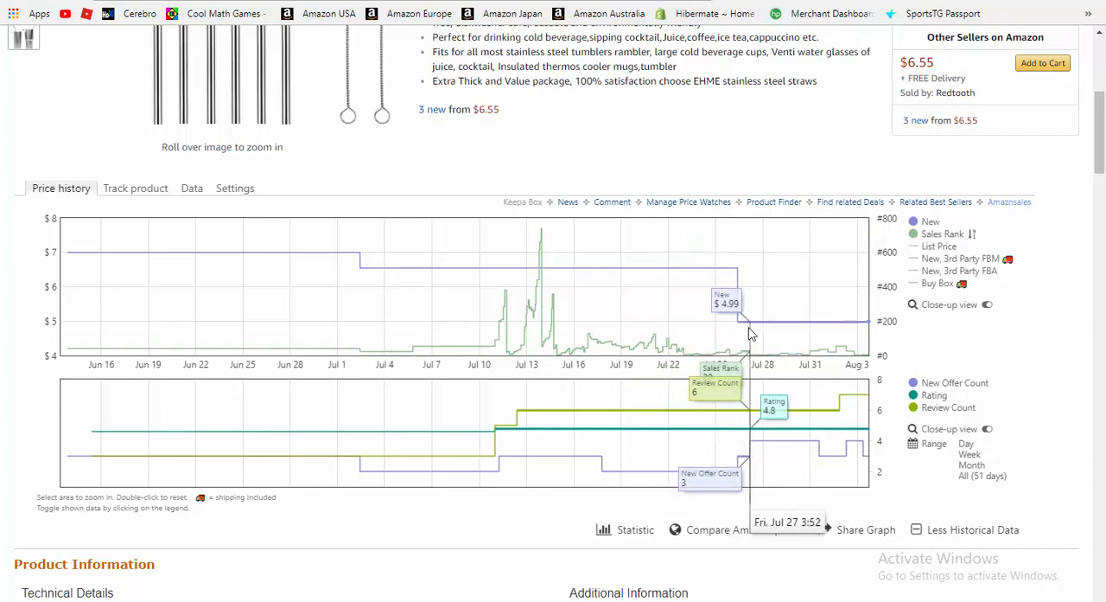
{"action": "mouse_move", "coordinate": [782, 362]}
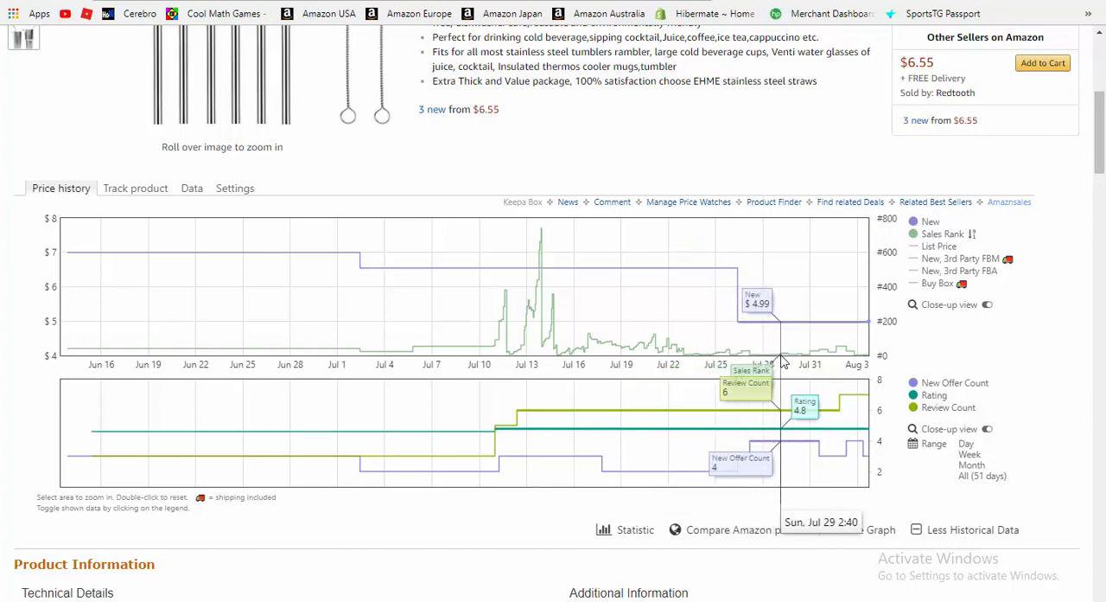
{"action": "mouse_move", "coordinate": [825, 361]}
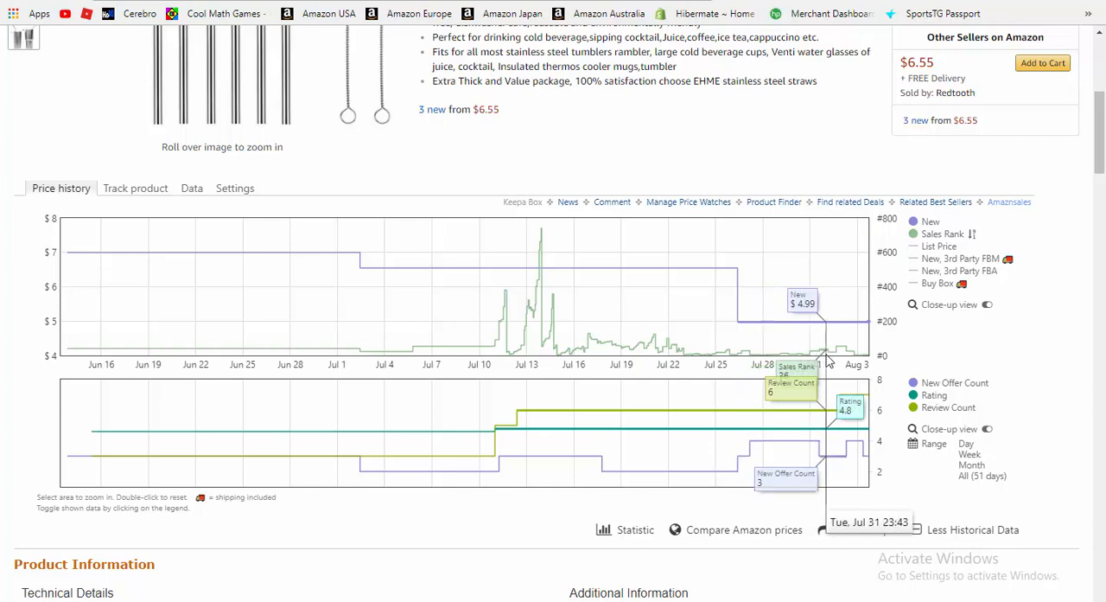
{"action": "mouse_move", "coordinate": [927, 382]}
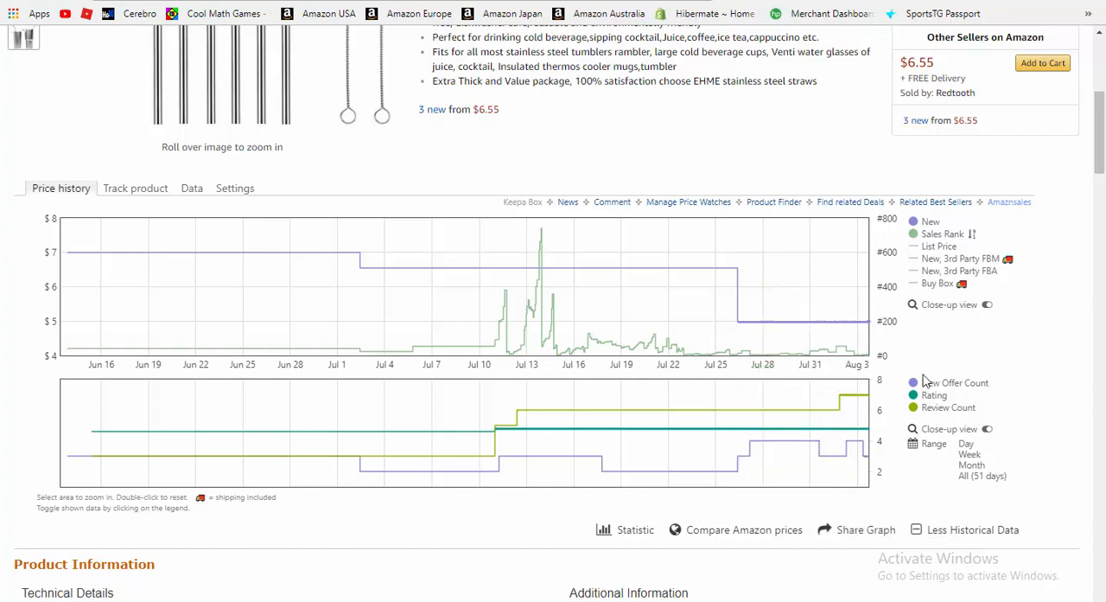
{"action": "left_click", "coordinate": [972, 529]}
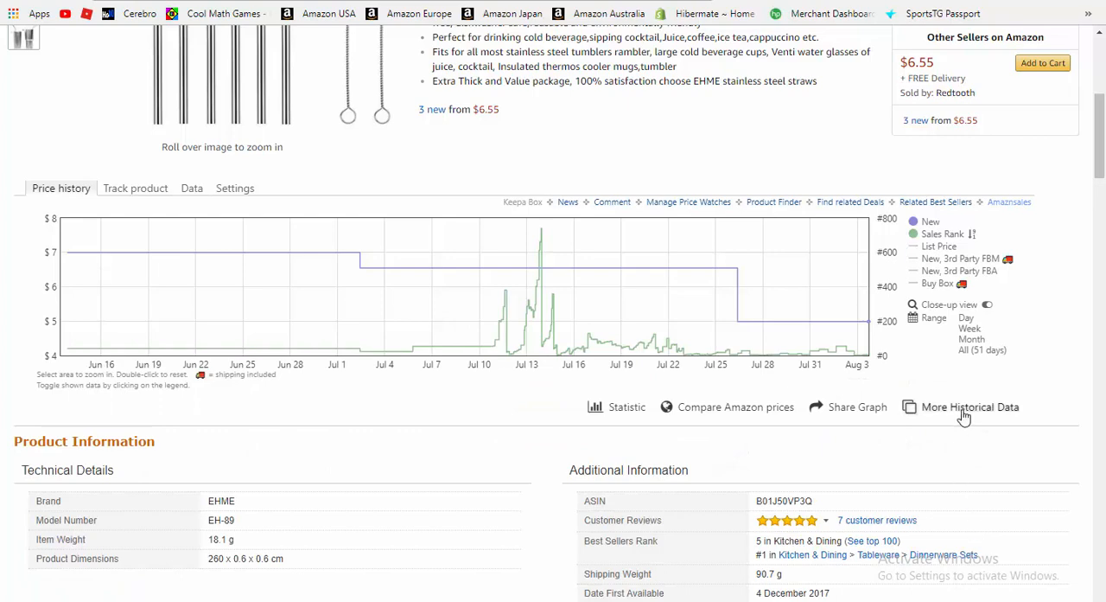
{"action": "left_click", "coordinate": [970, 406]}
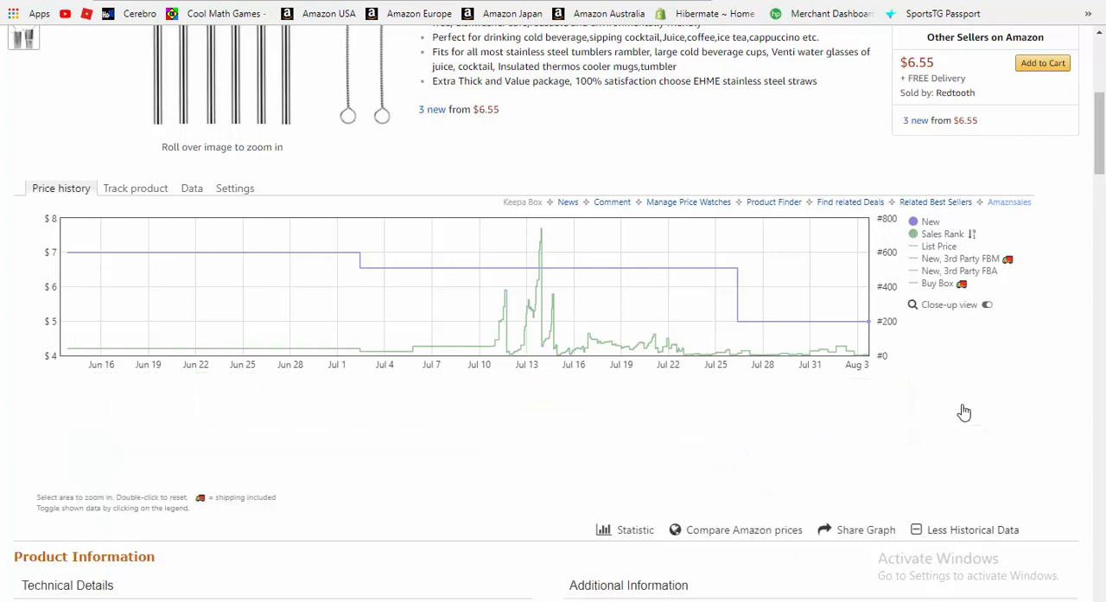
{"action": "scroll", "scroll_direction": "down", "scroll_amount": 3}
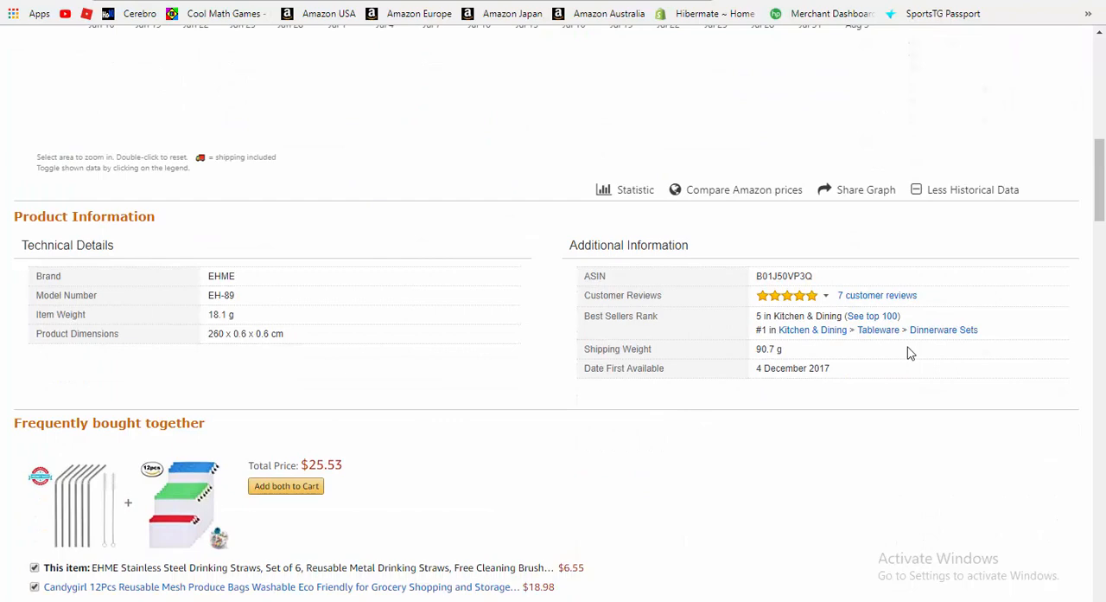
{"action": "scroll", "scroll_direction": "up", "scroll_amount": 3}
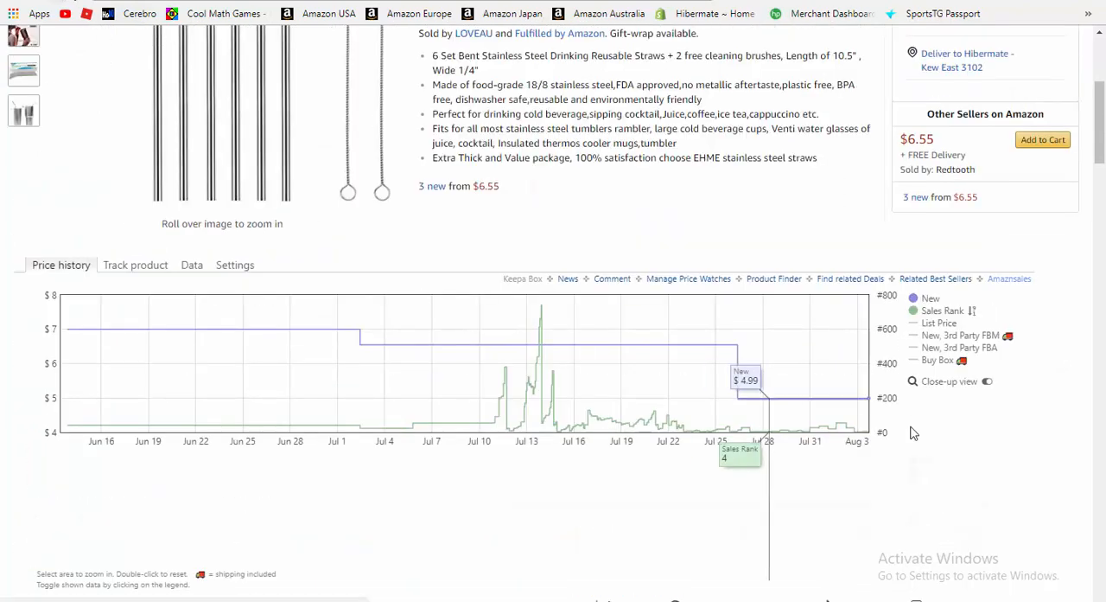
{"action": "scroll", "scroll_direction": "down", "scroll_amount": 3}
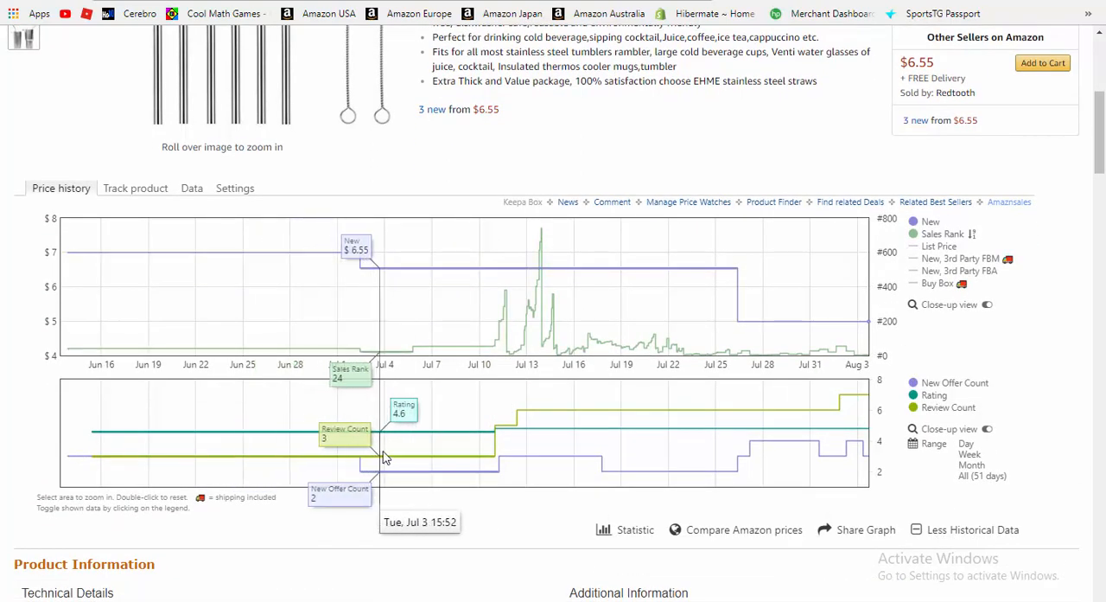
{"action": "mouse_move", "coordinate": [505, 456]}
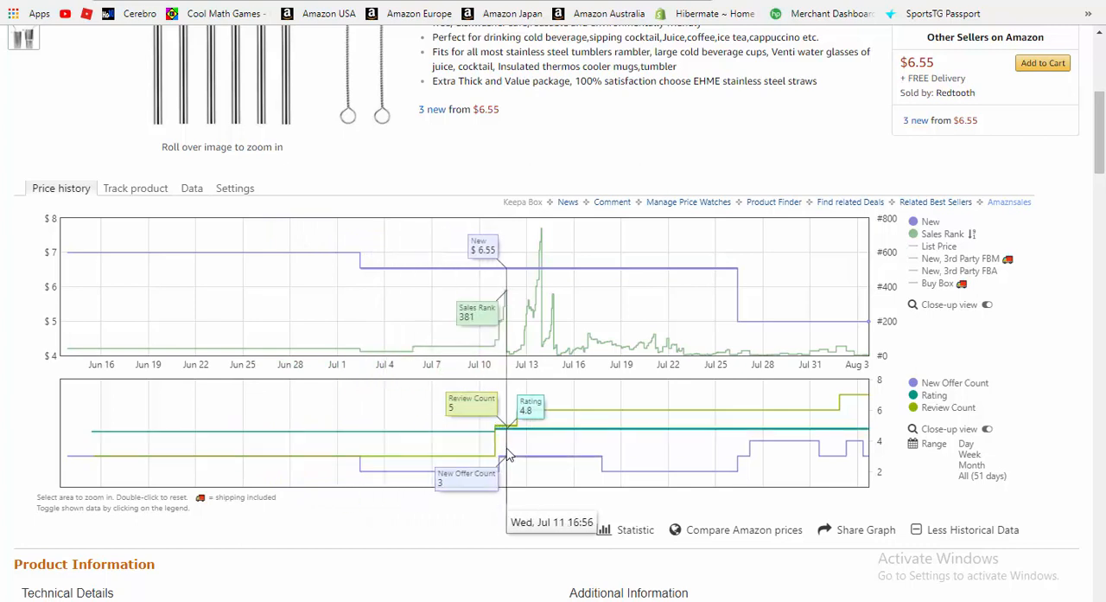
{"action": "mouse_move", "coordinate": [514, 453]}
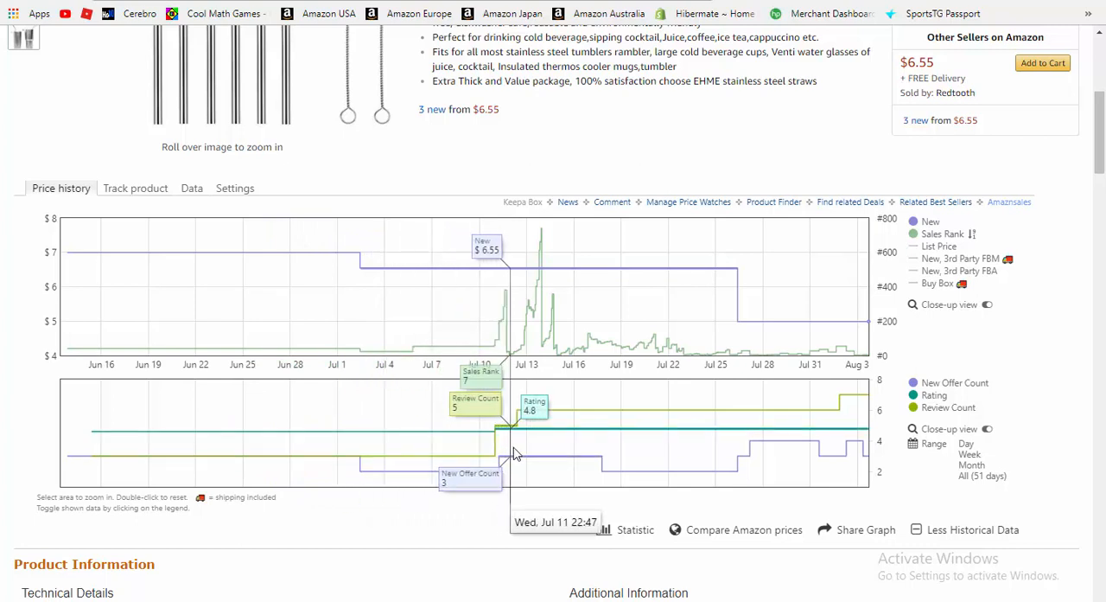
{"action": "mouse_move", "coordinate": [867, 406]}
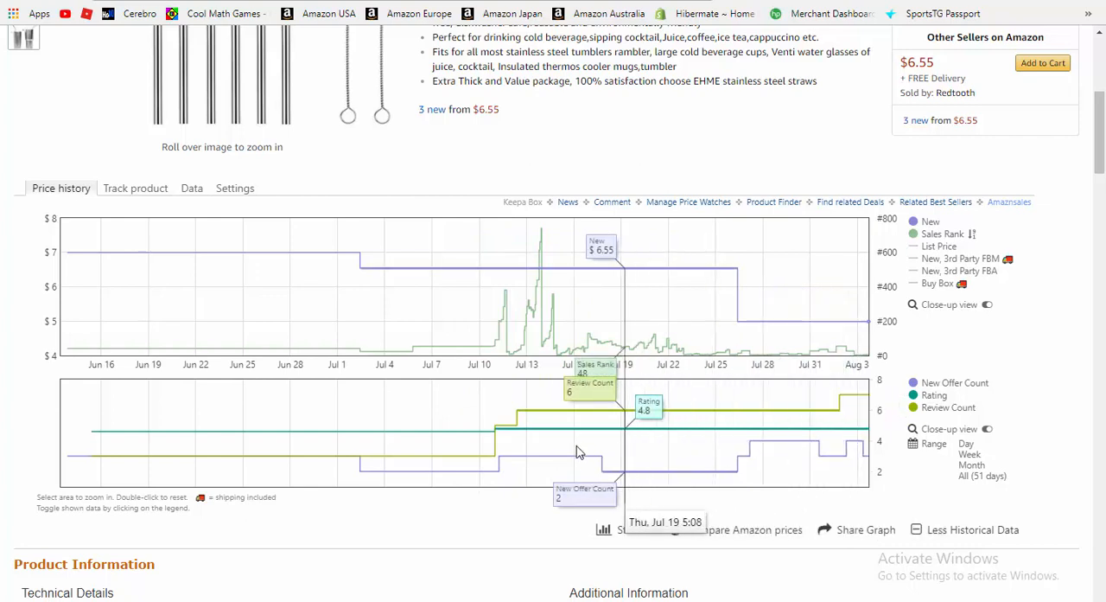
{"action": "mouse_move", "coordinate": [445, 438]}
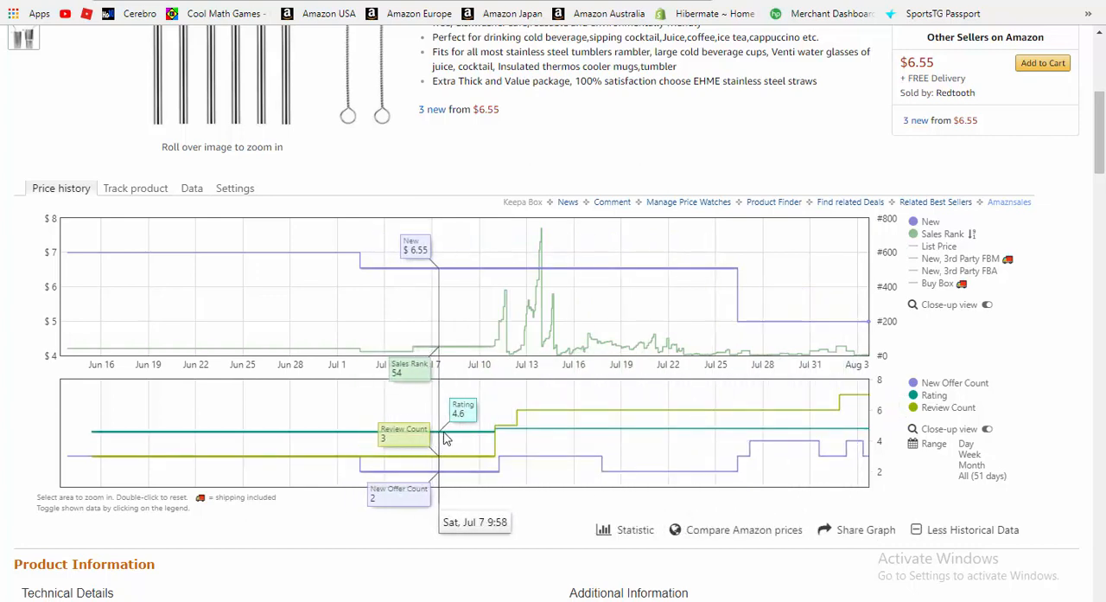
{"action": "mouse_move", "coordinate": [443, 439]}
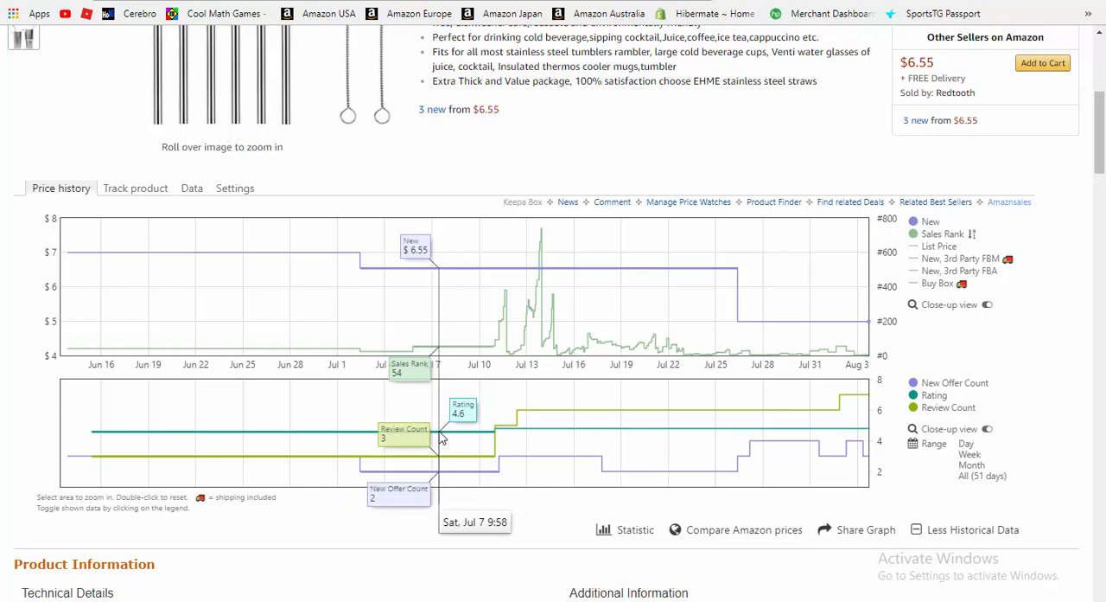
{"action": "mouse_move", "coordinate": [553, 435]}
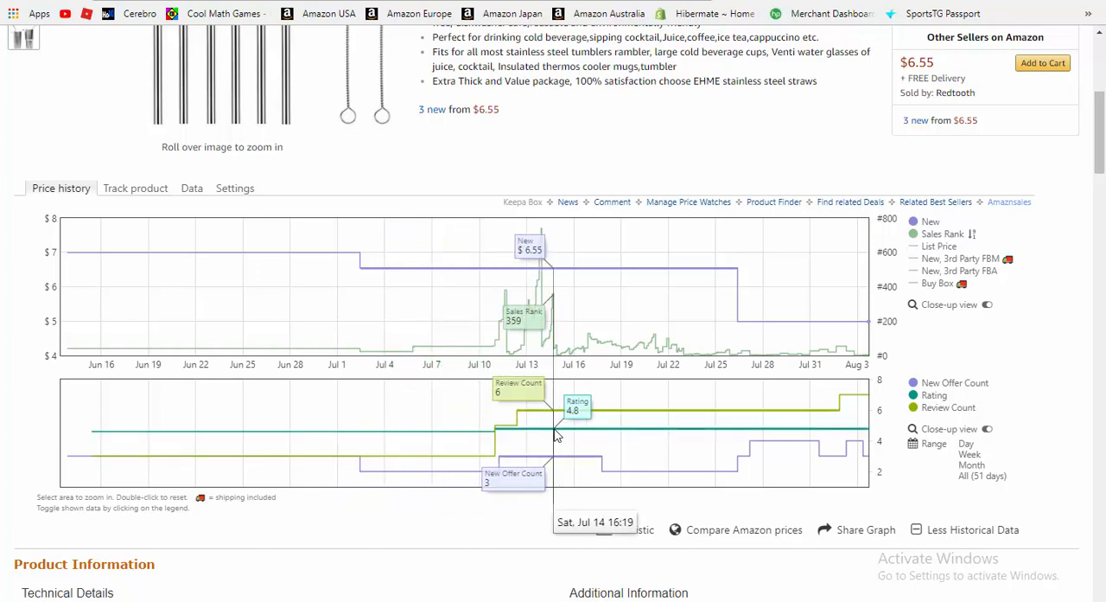
{"action": "mouse_move", "coordinate": [553, 432]}
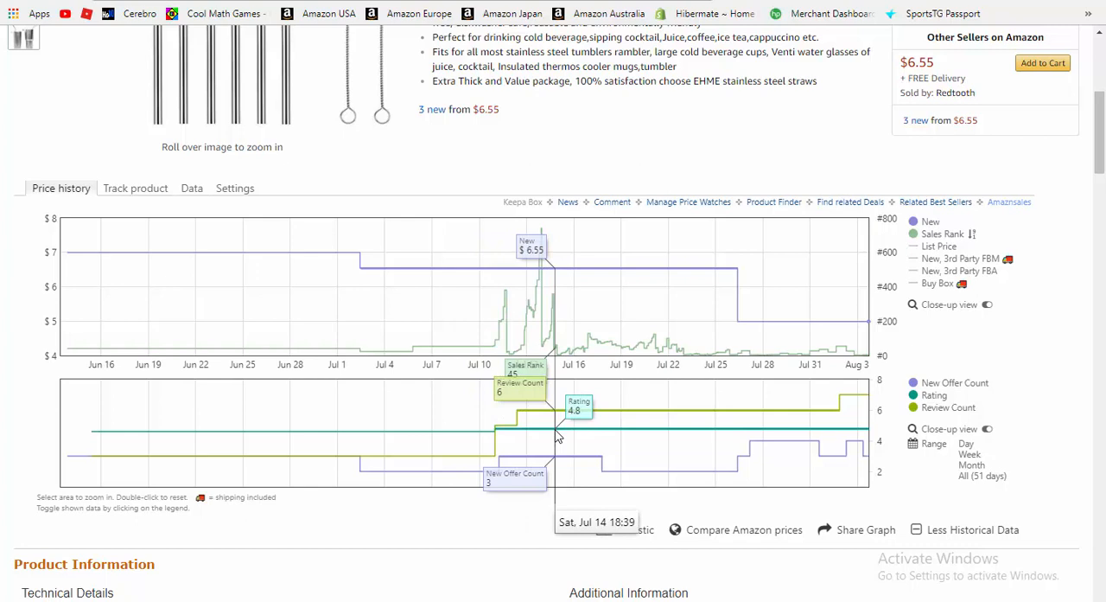
{"action": "mouse_move", "coordinate": [553, 458]}
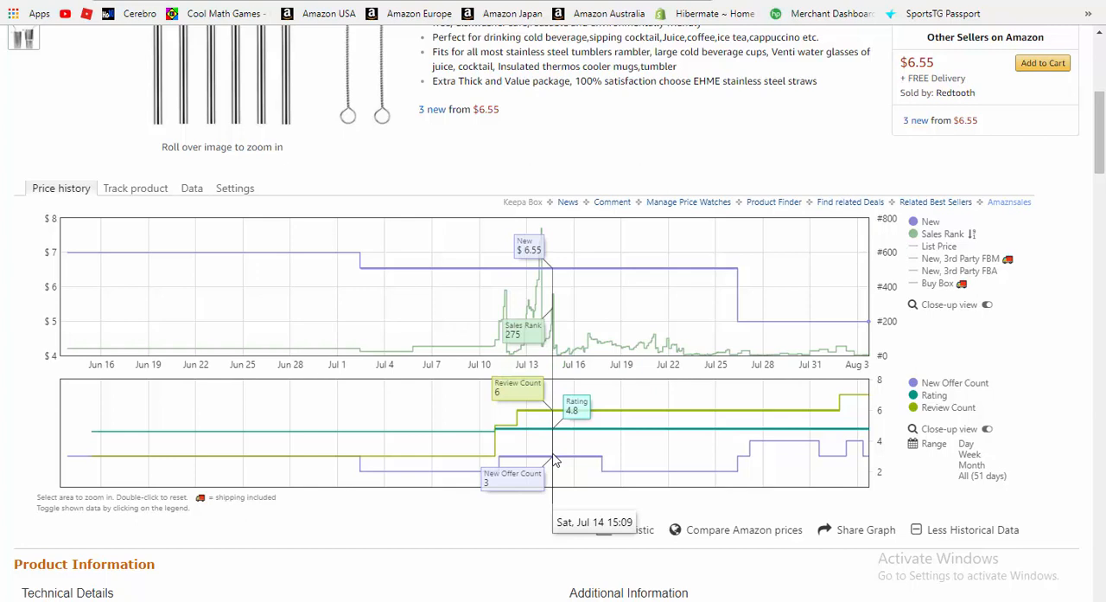
{"action": "mouse_move", "coordinate": [559, 460]}
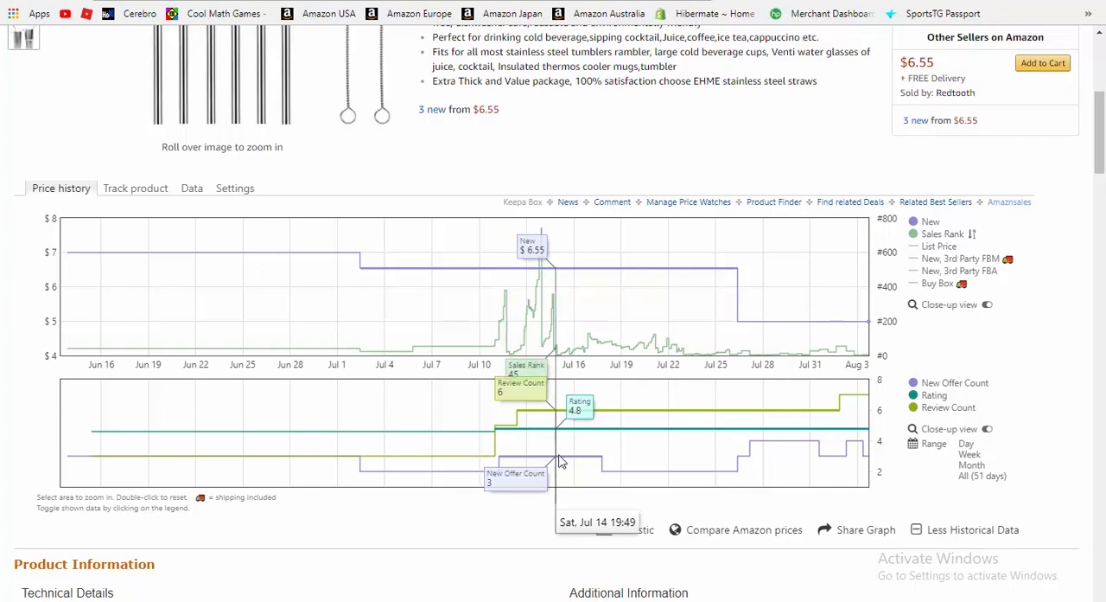
{"action": "mouse_move", "coordinate": [783, 458]}
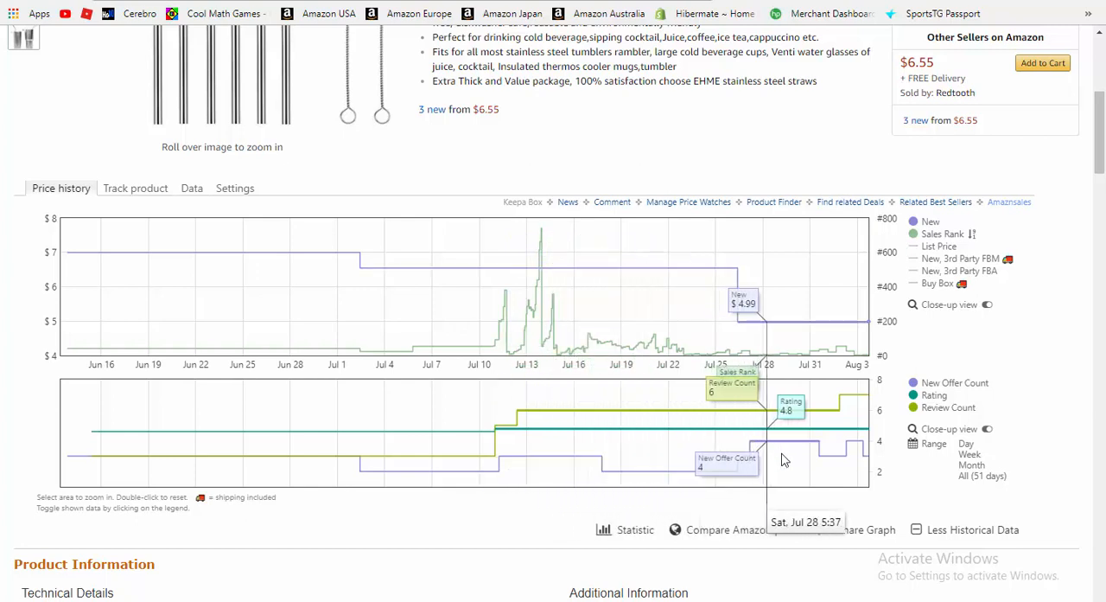
{"action": "mouse_move", "coordinate": [855, 454]}
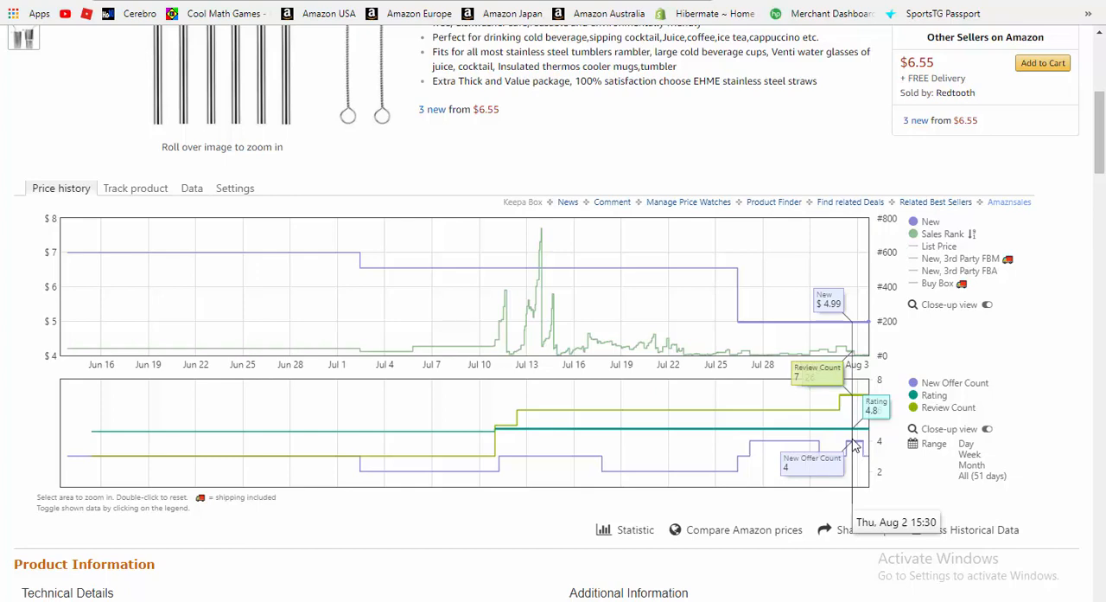
{"action": "scroll", "scroll_direction": "up", "scroll_amount": 3}
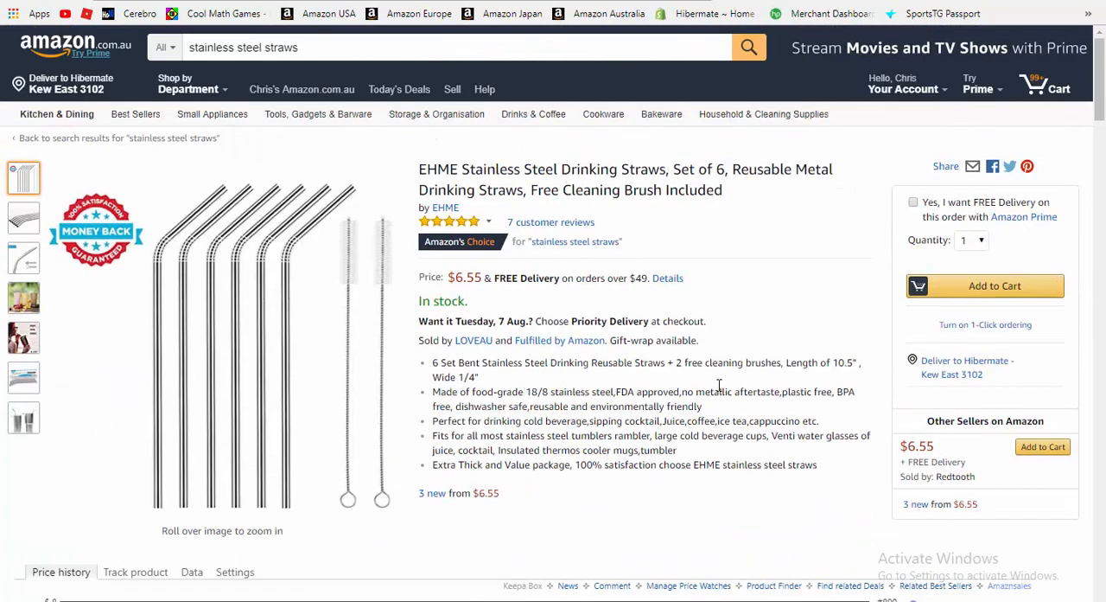
{"action": "mouse_move", "coordinate": [719, 386]}
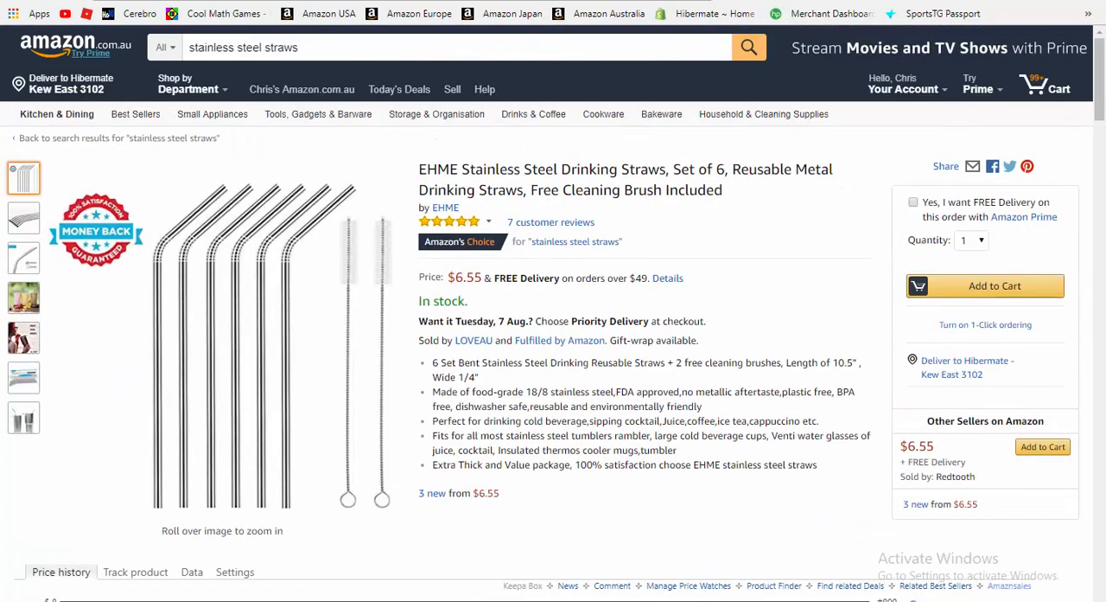